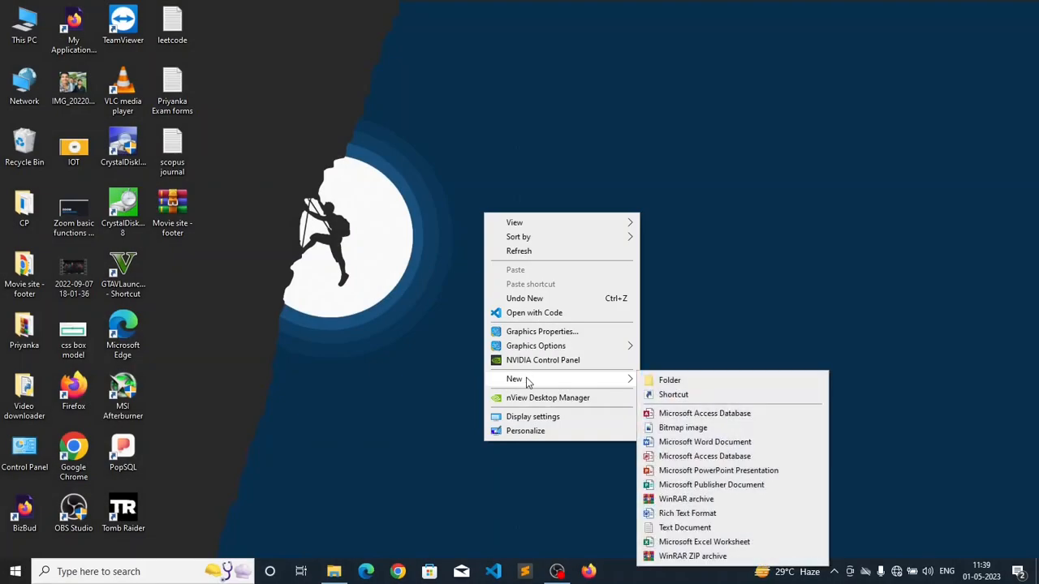
Step: Create a New Text Document on the desktop and open it in Notepad
click(685, 527)
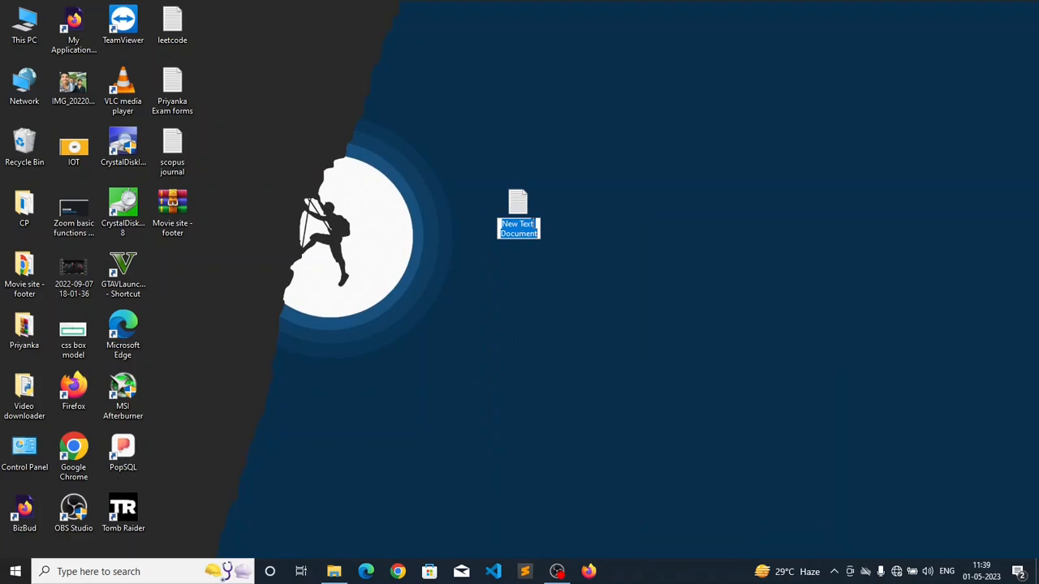
double_click(518, 211)
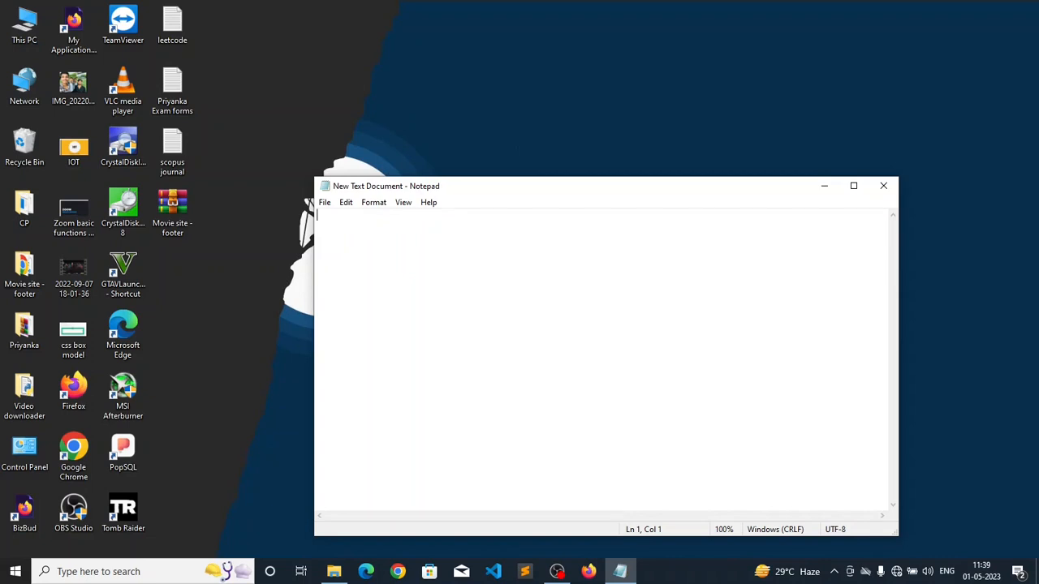
Step: Type the command 'cmd /k shutdown -s -t 120' into the Notepad document
text(cmd /)
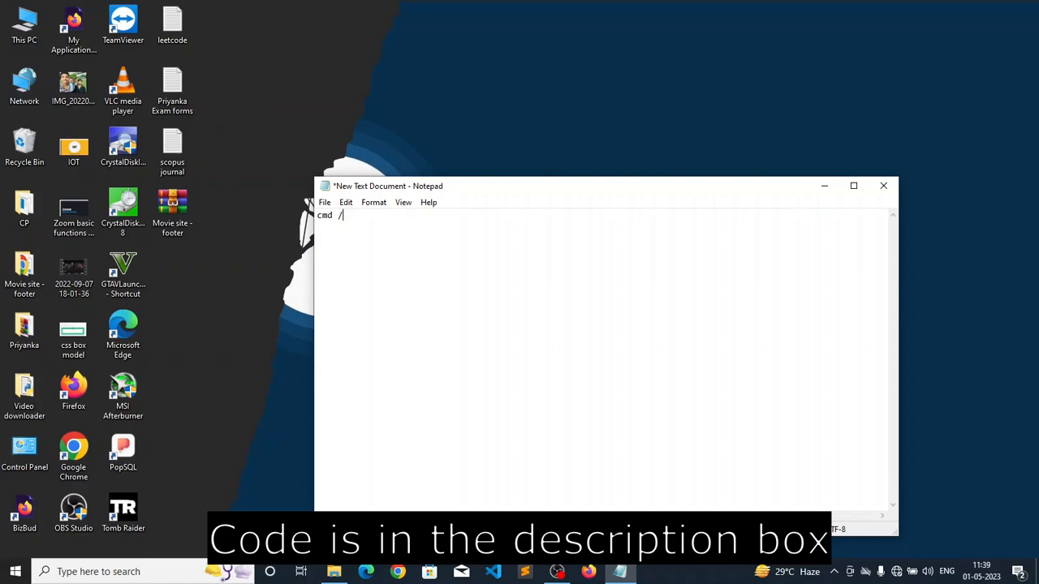
text(k shutdown)
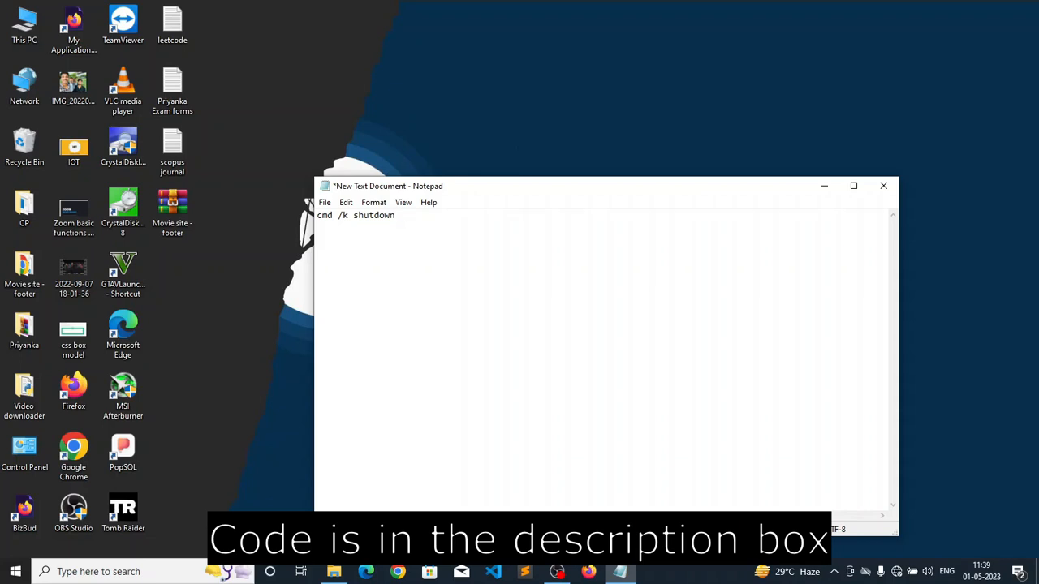
text(-s -)
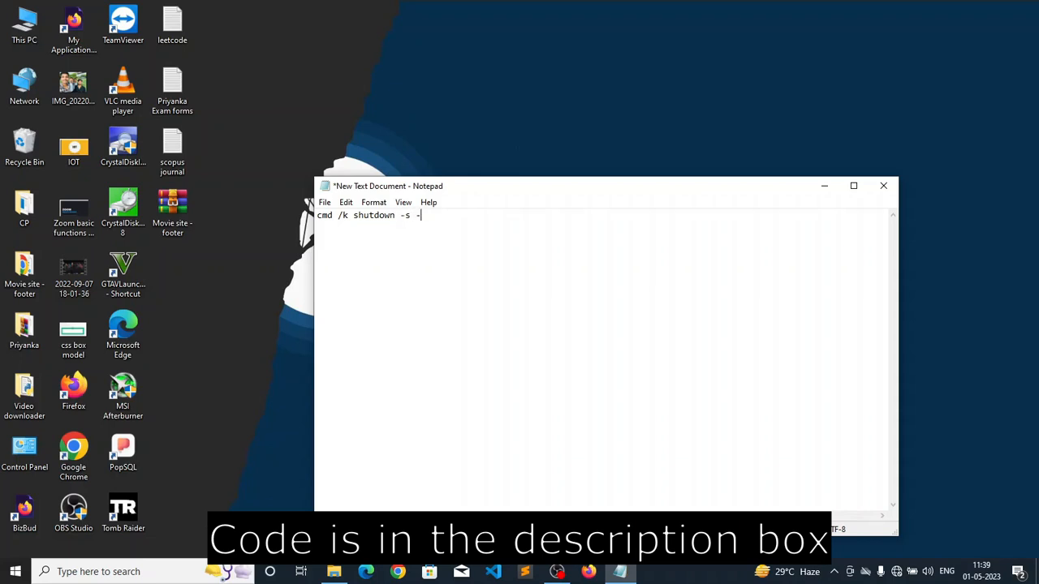
text(t 120)
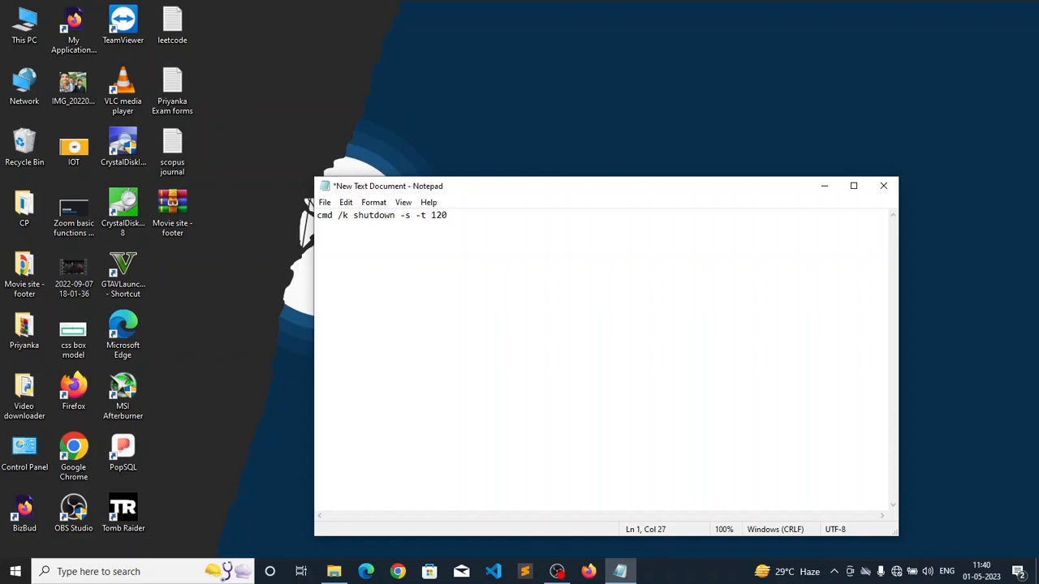
Step: Append /c "Your computer has been hacked and it will shutdown after 2 minutes, Enjoy :-))"
text(/c)
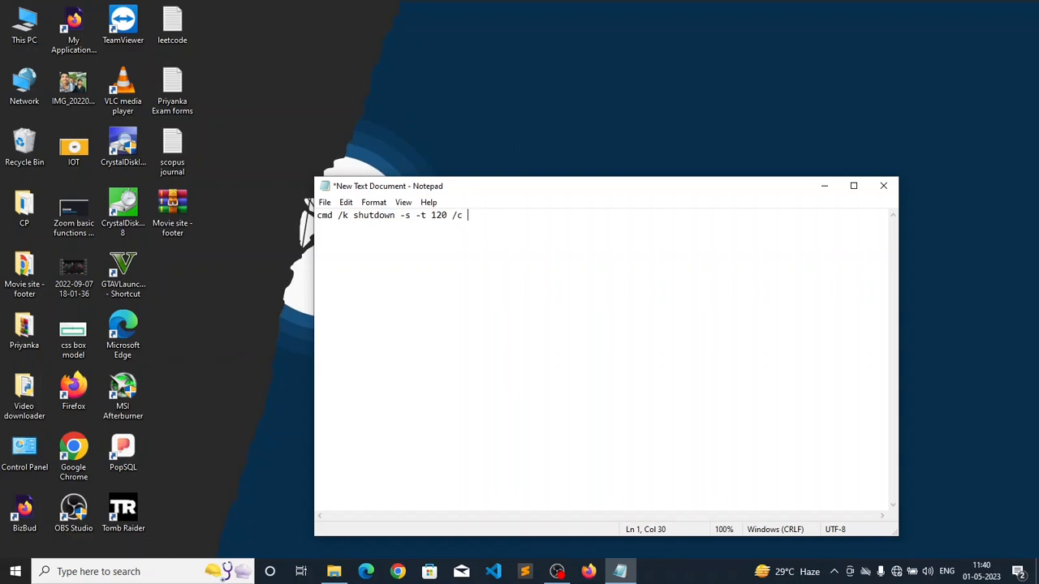
text(")
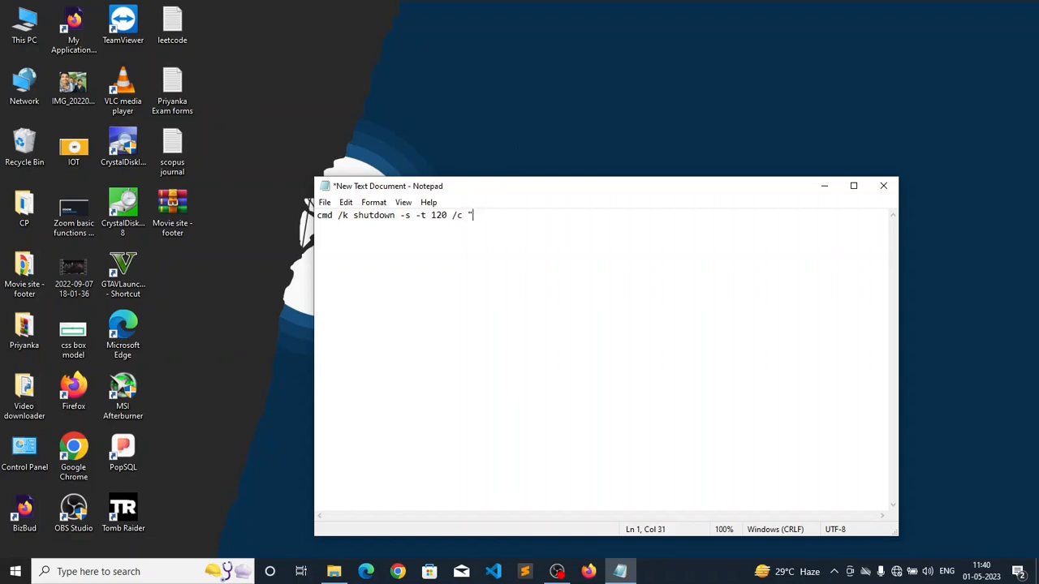
text(Your co)
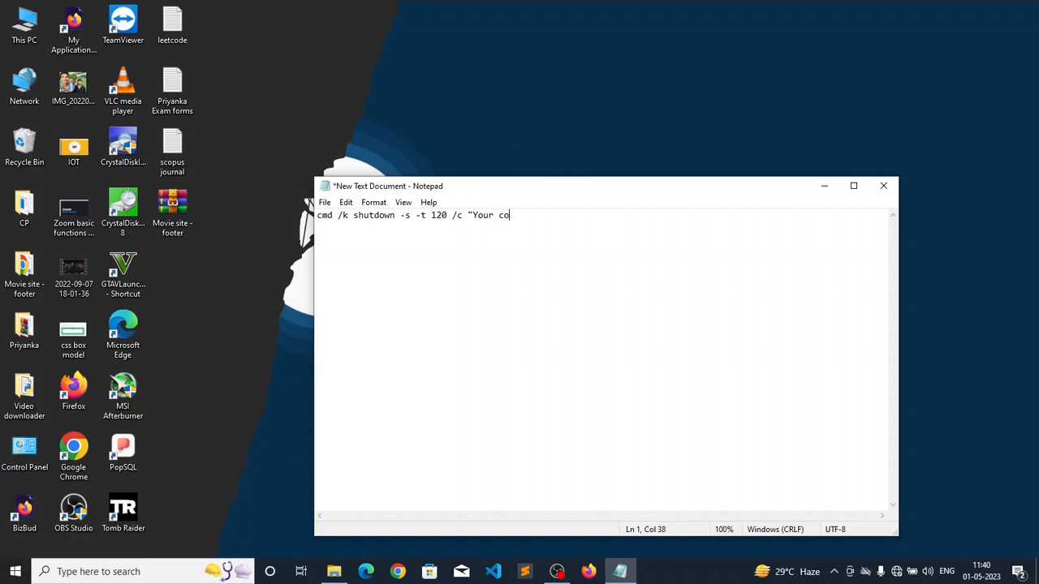
text(mputer)
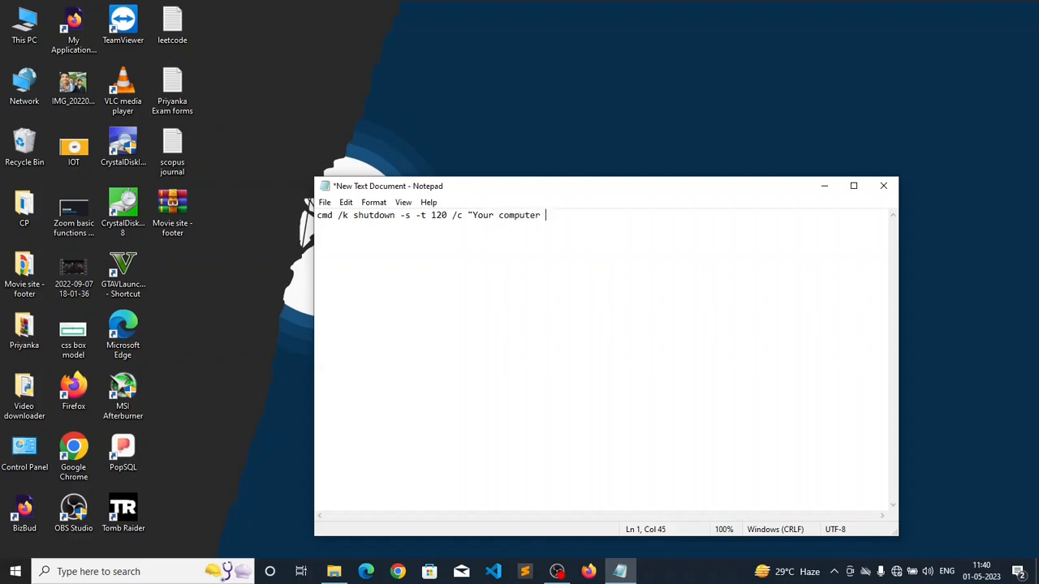
text(has been hack)
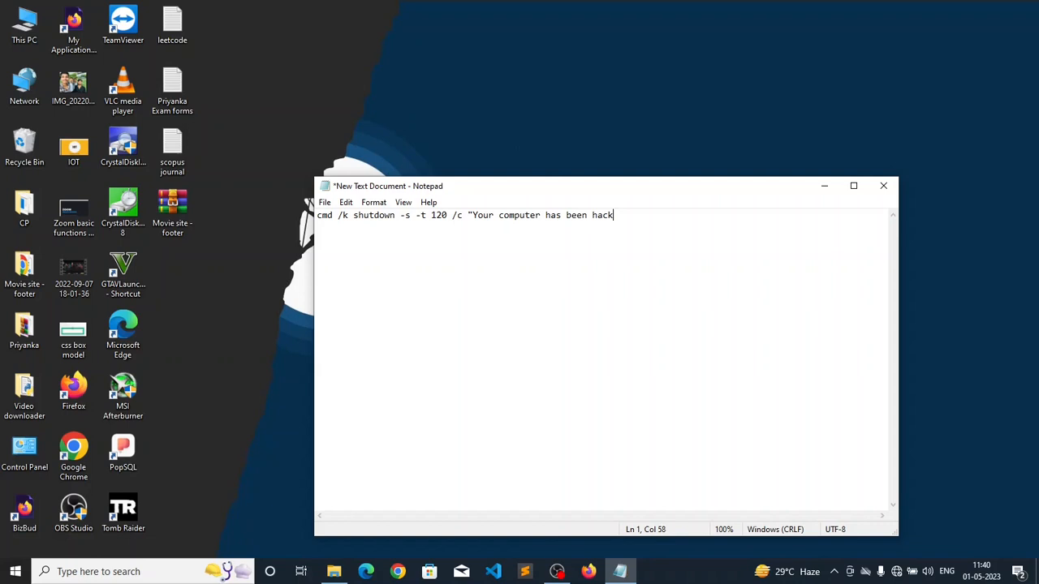
text(ed and I)
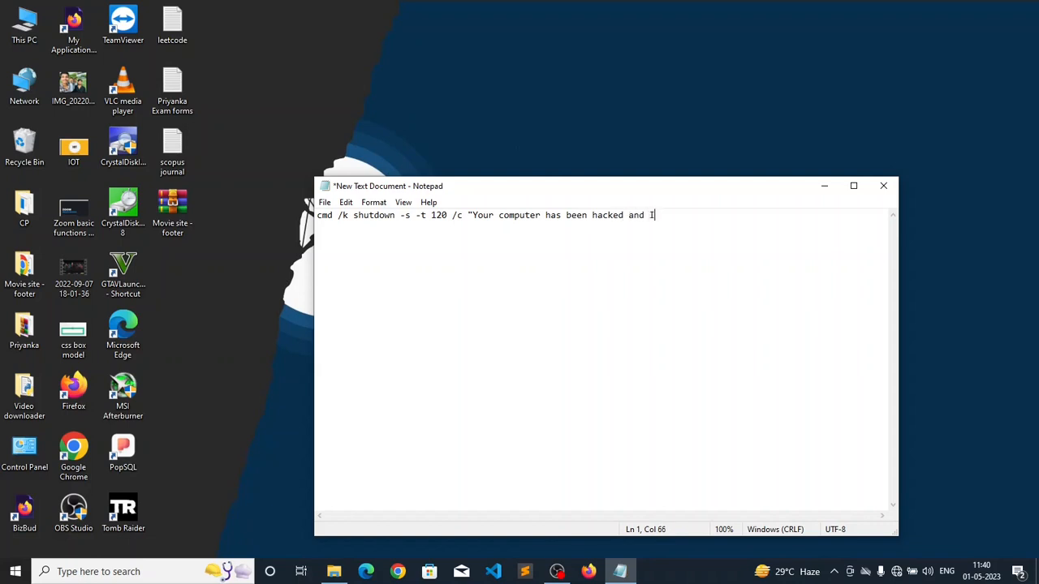
text(t will s)
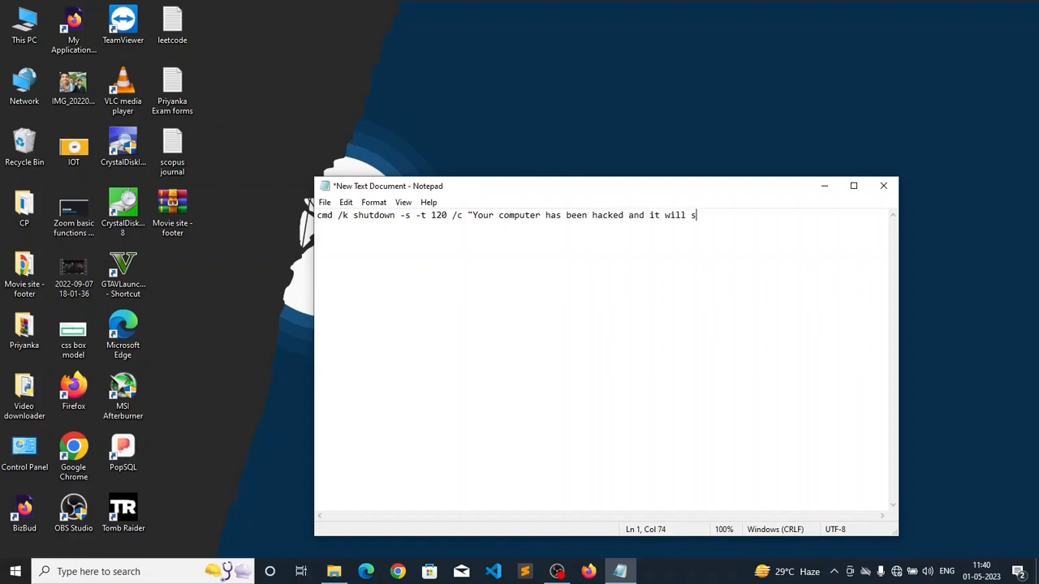
text(hutd)
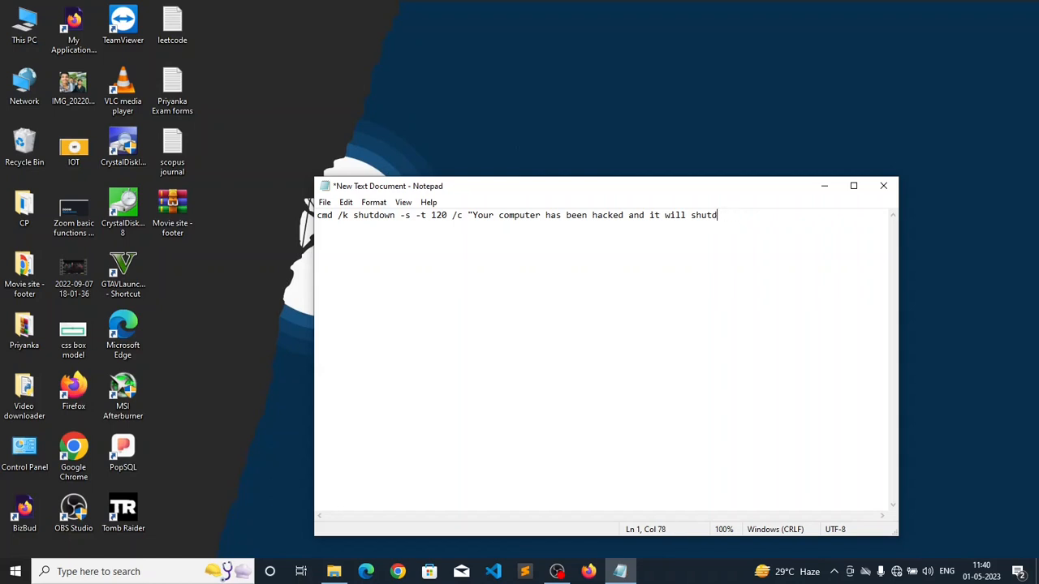
text(own afrer)
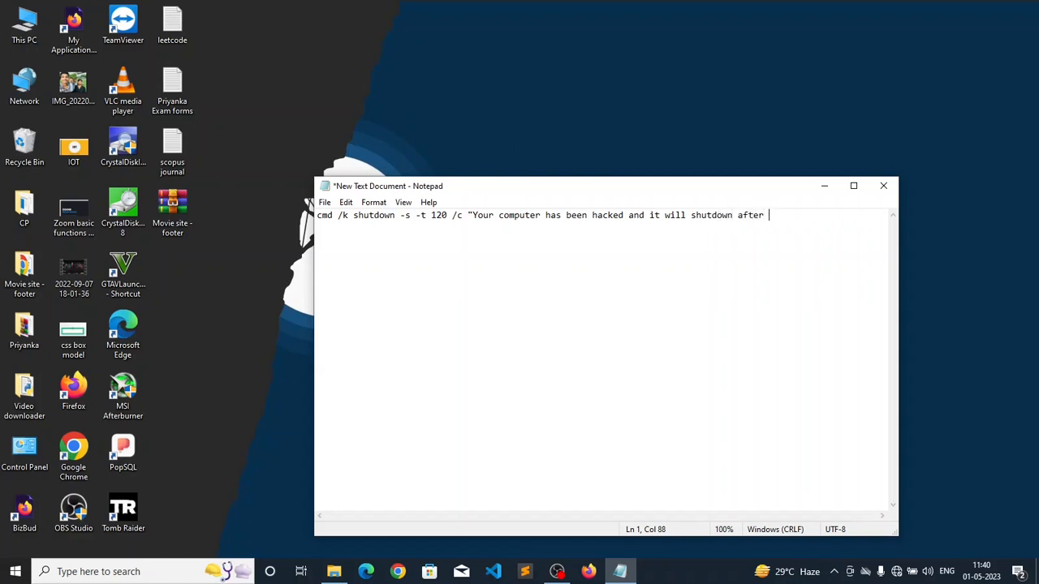
text(2 minutes)
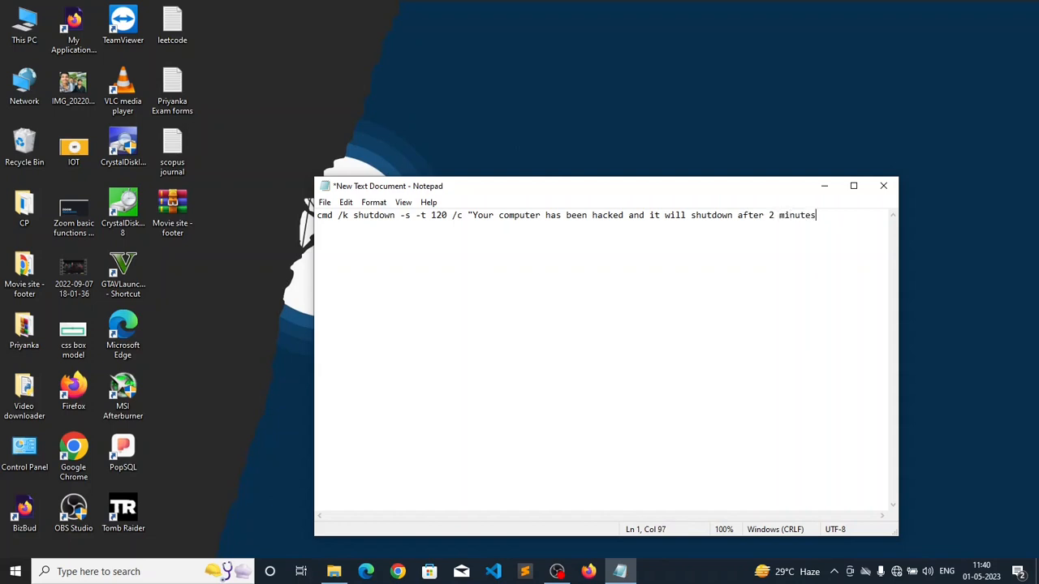
text(, En)
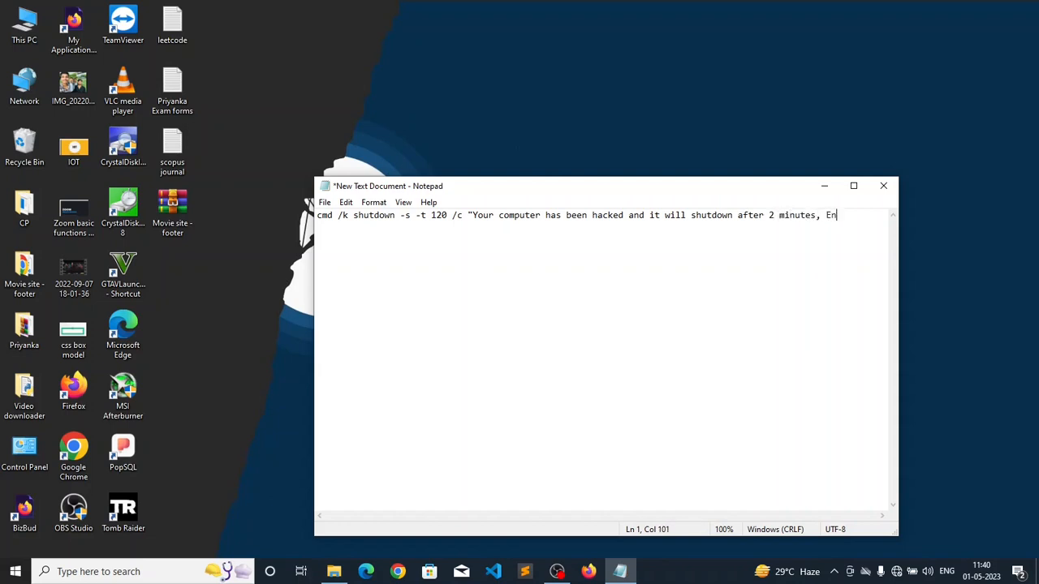
text(joy :-)
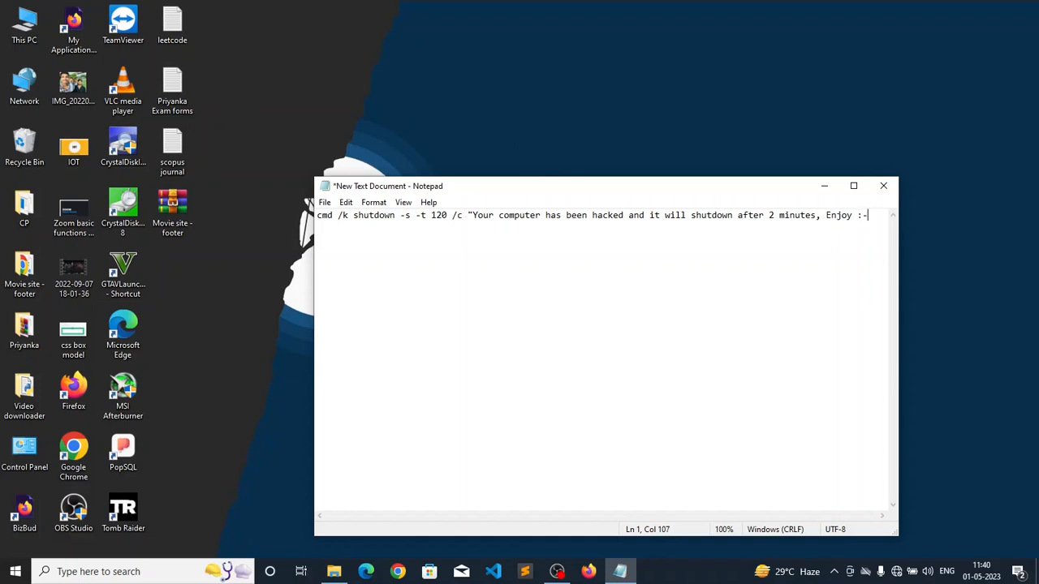
text()))
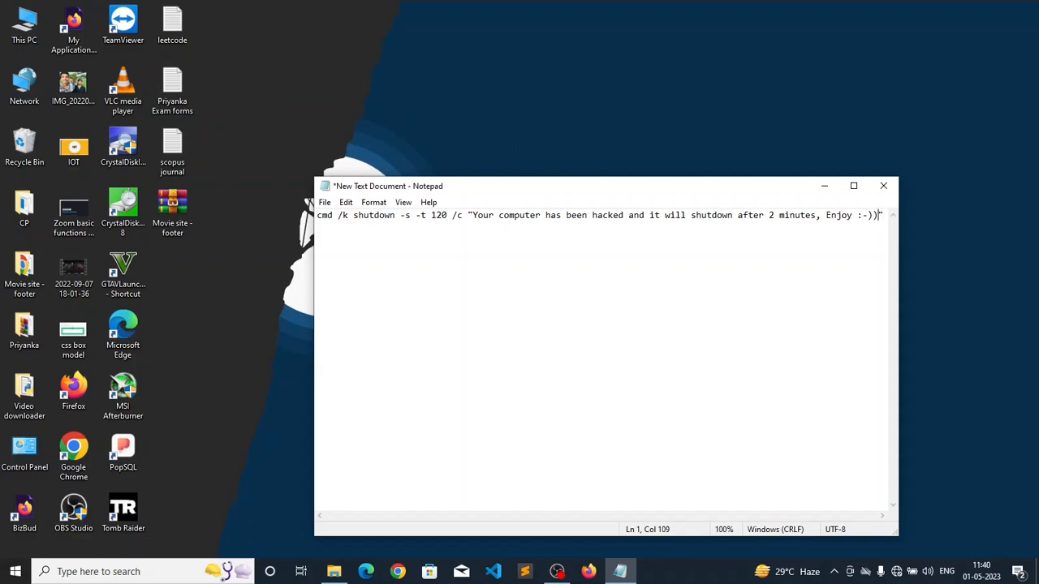
mouse_move(409, 218)
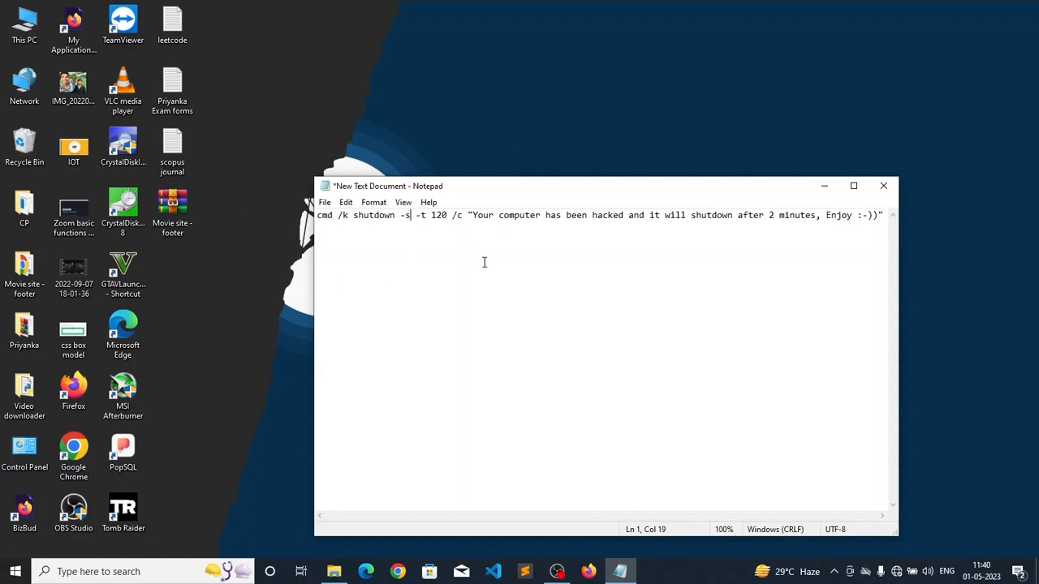
mouse_move(458, 238)
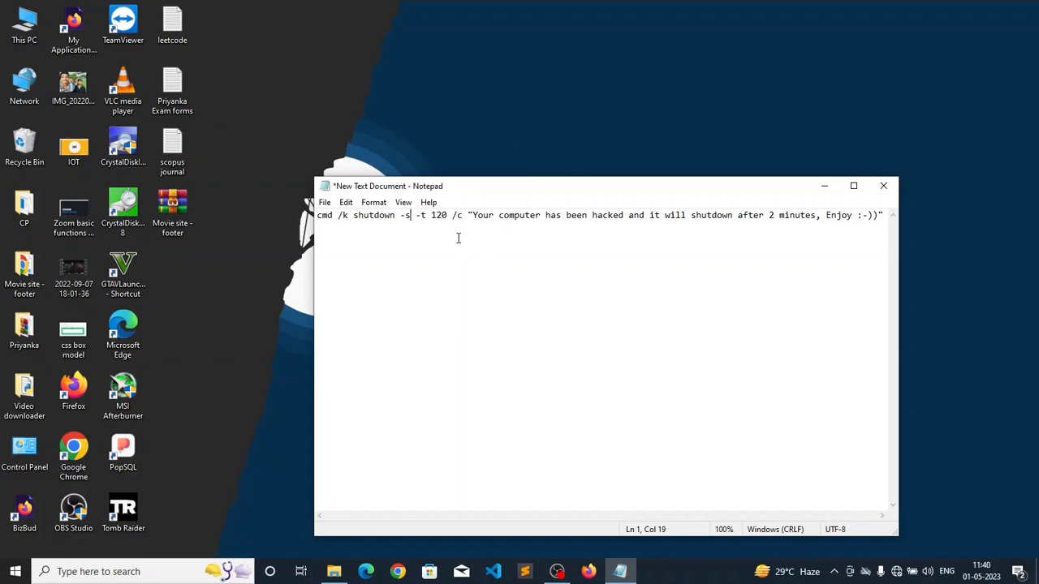
Step: Switch the -s flag to -r and back to -s, keeping a shutdown, then open File
key(Backspace)
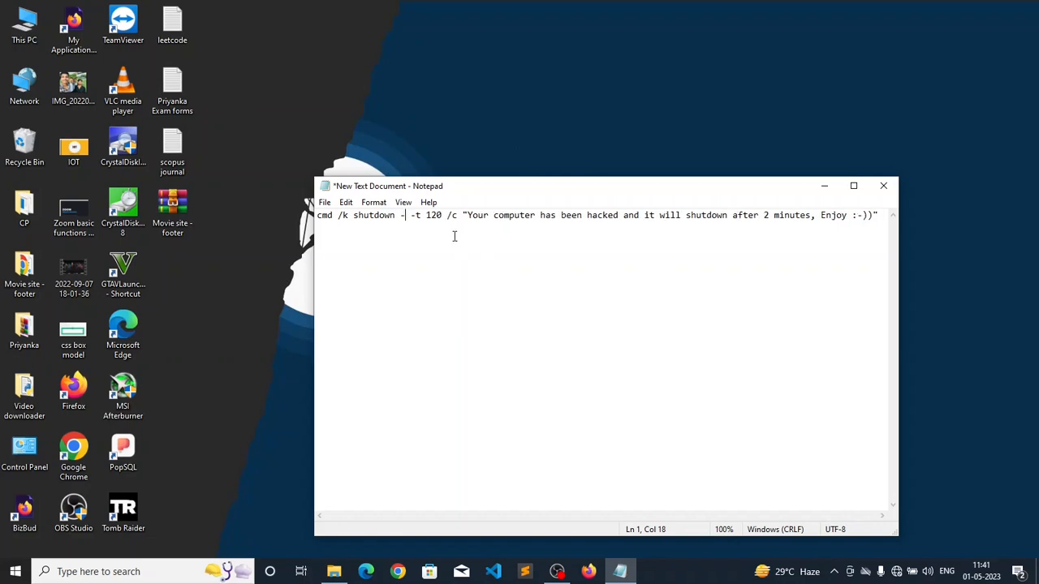
text(r)
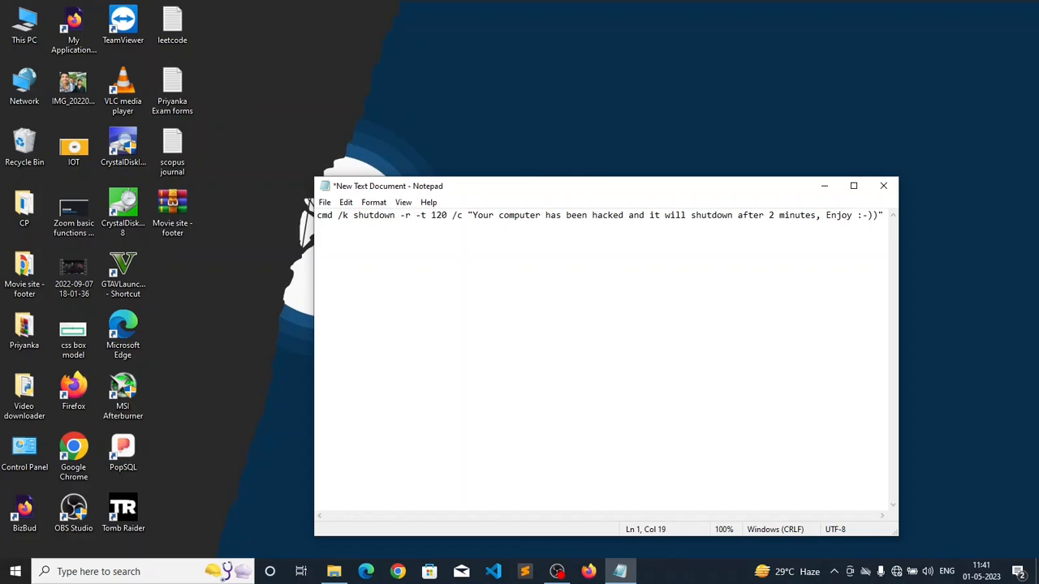
text(s)
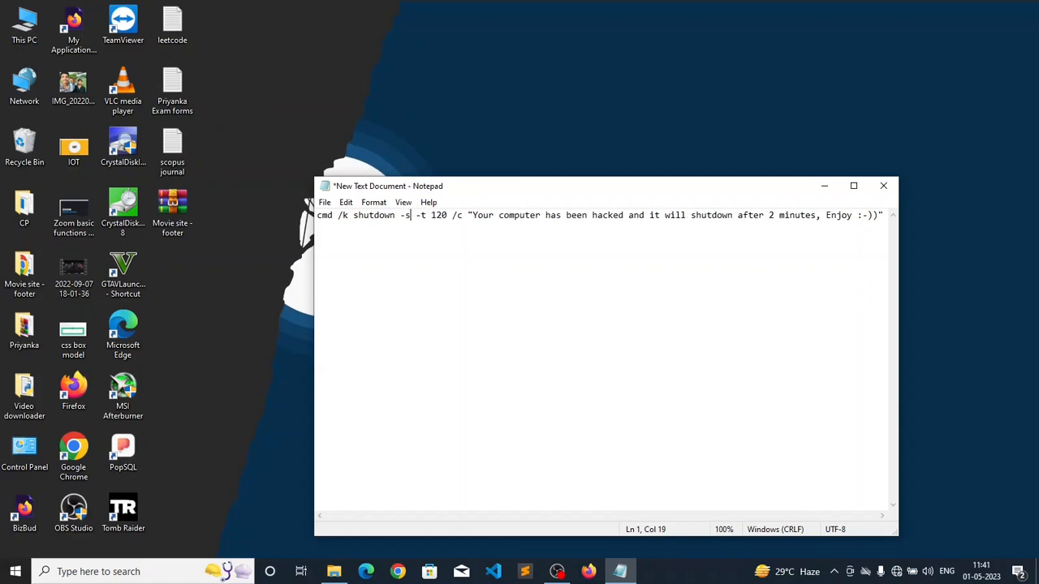
click(324, 202)
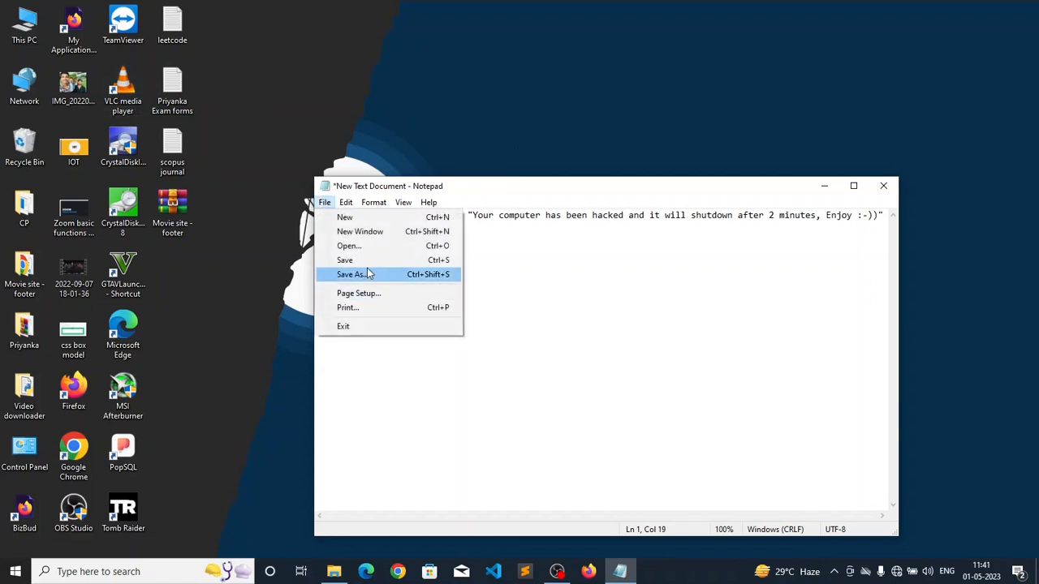
Step: Save As to the Desktop with the file name Virus.bat
click(353, 275)
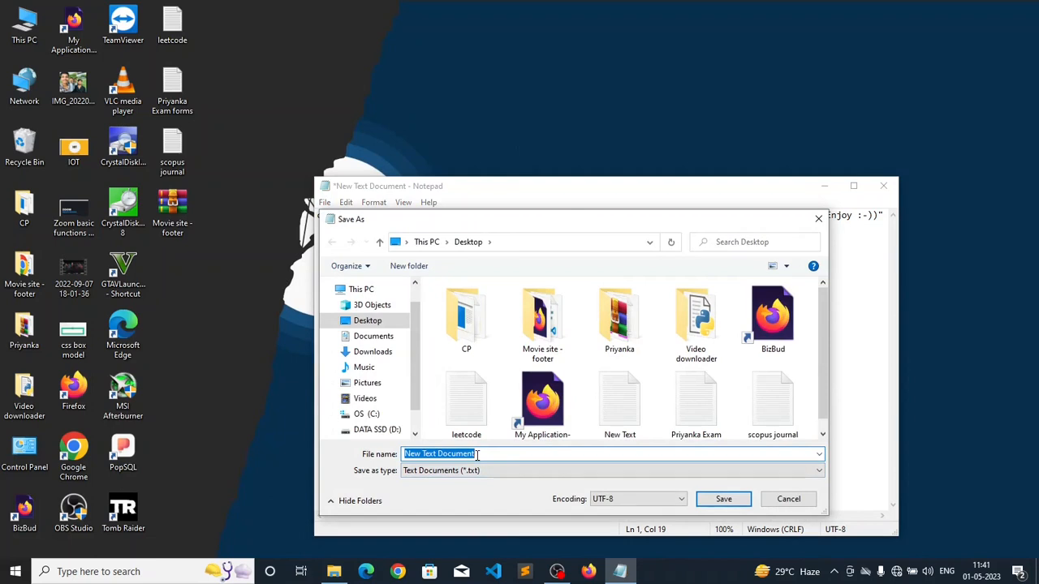
text(Virus)
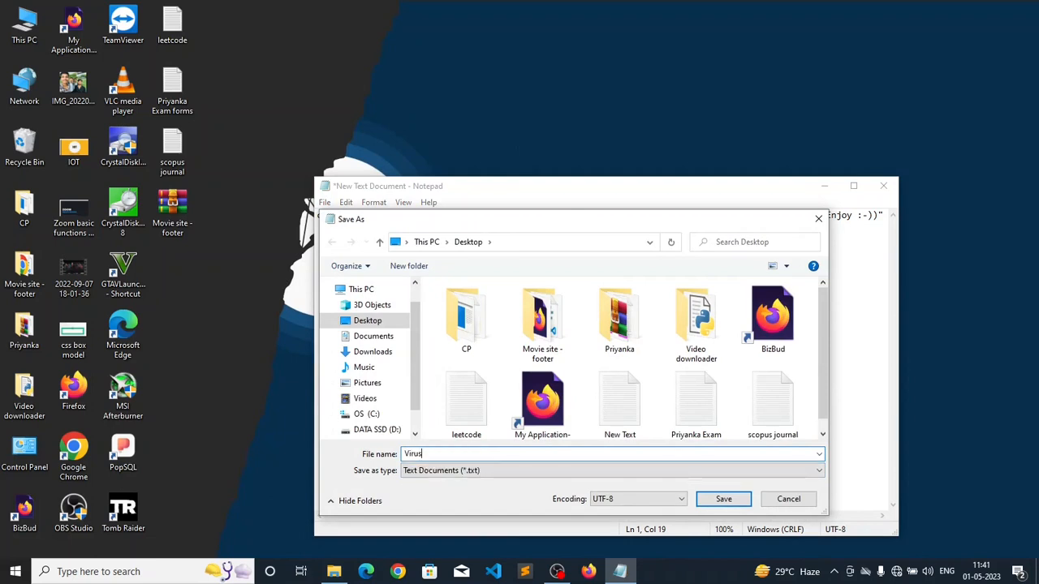
text(.bat)
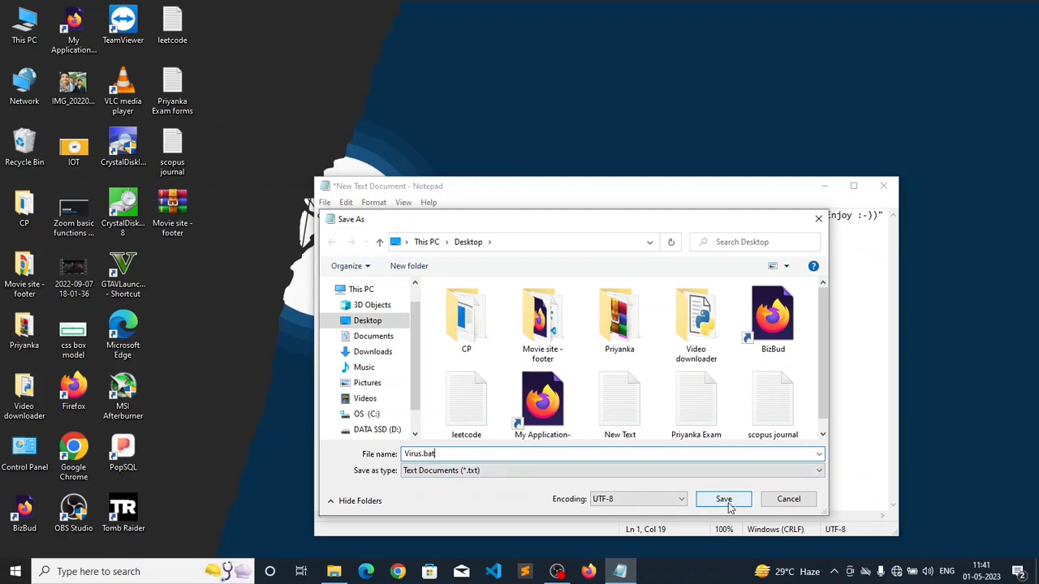
Step: Close Notepad and drag the Virus.bat icon below New Text Document
click(723, 499)
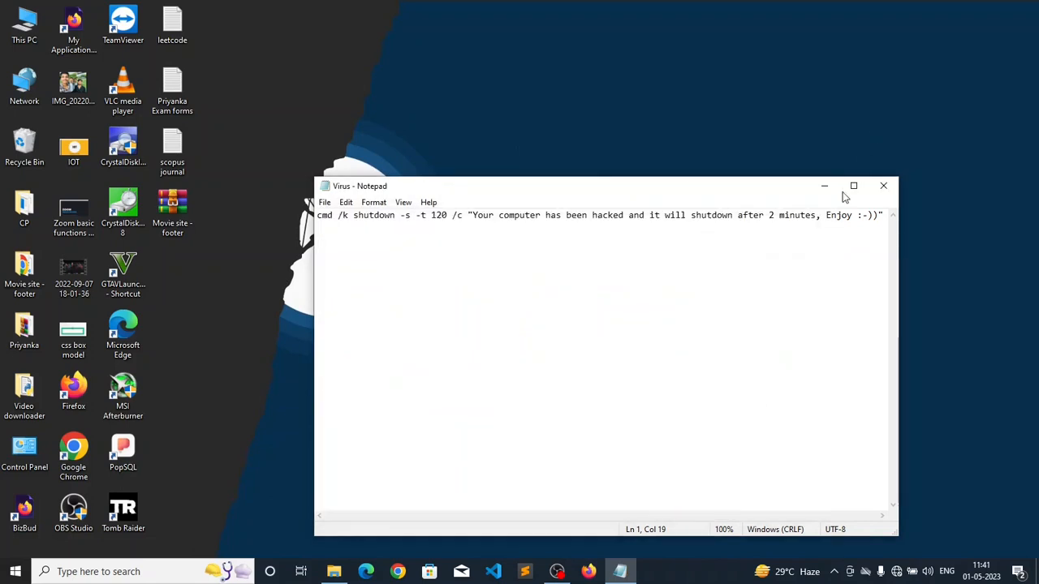
click(883, 186)
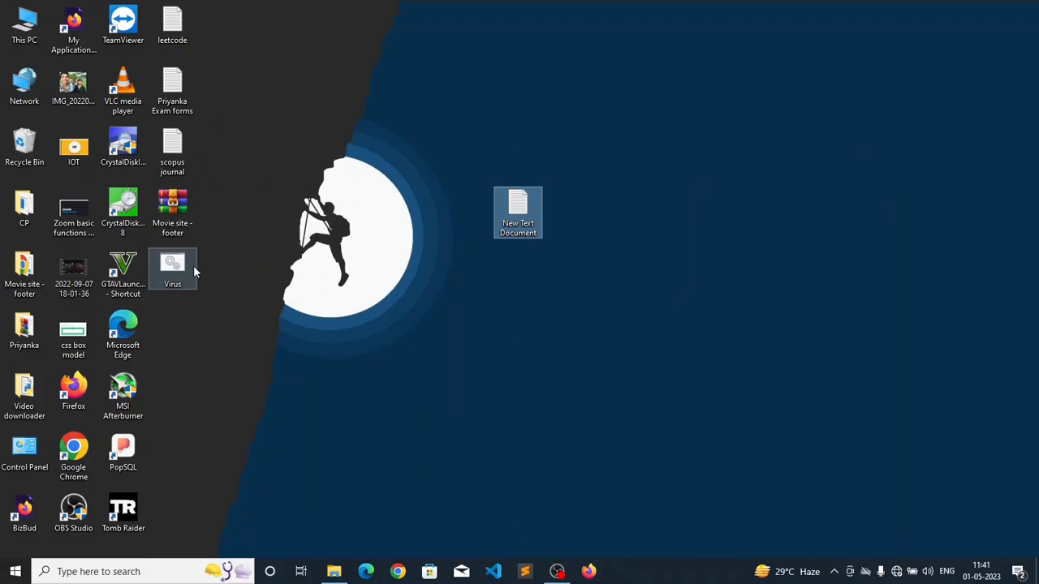
drag(172, 268, 518, 328)
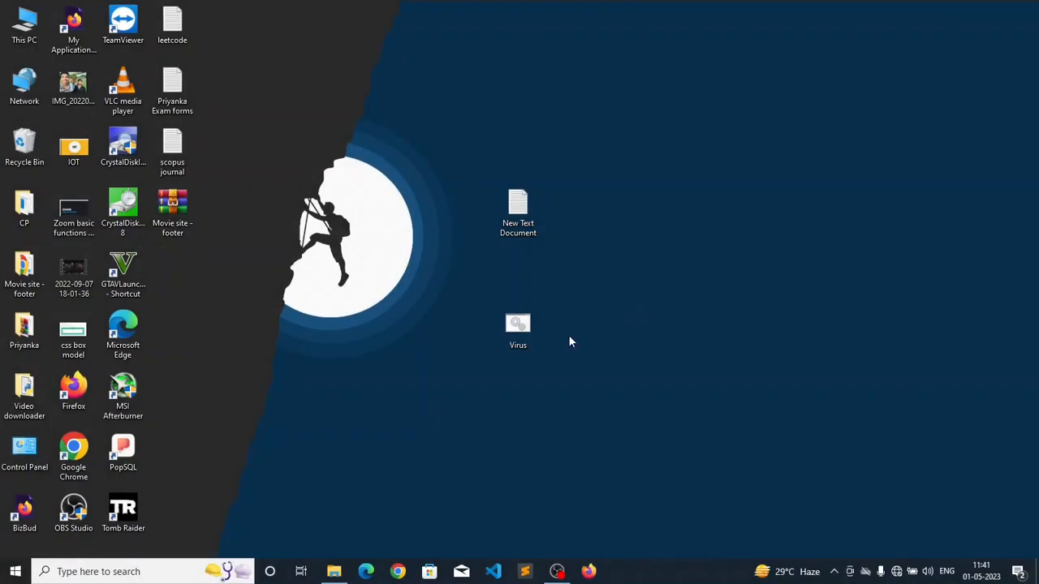
click(518, 325)
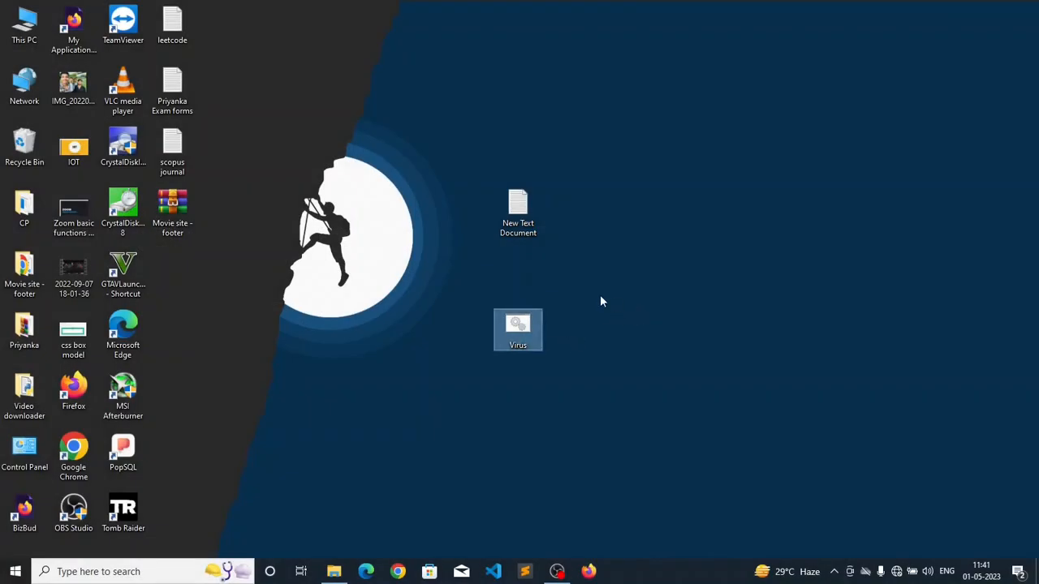
mouse_move(517, 341)
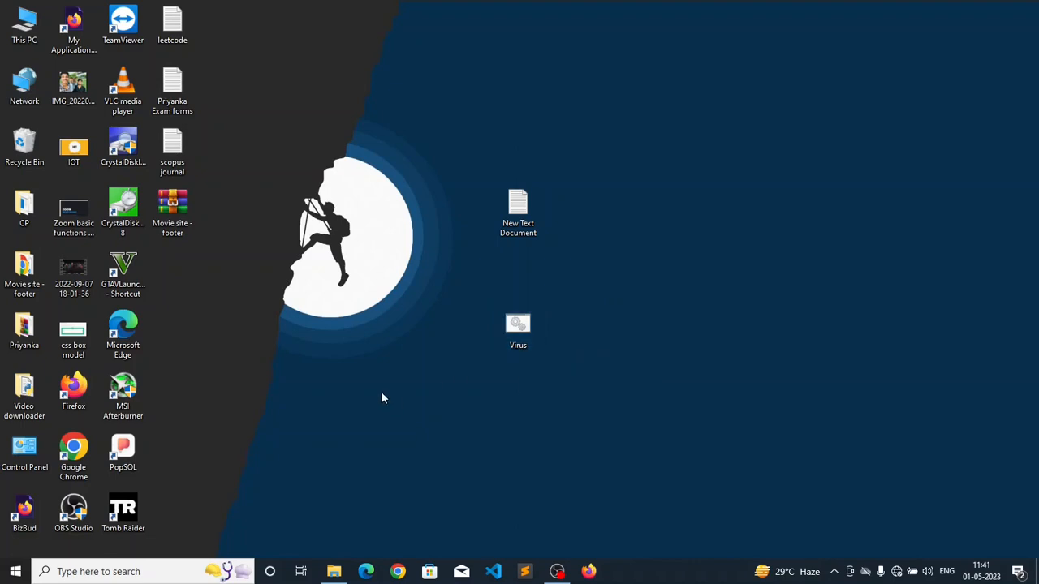
click(518, 324)
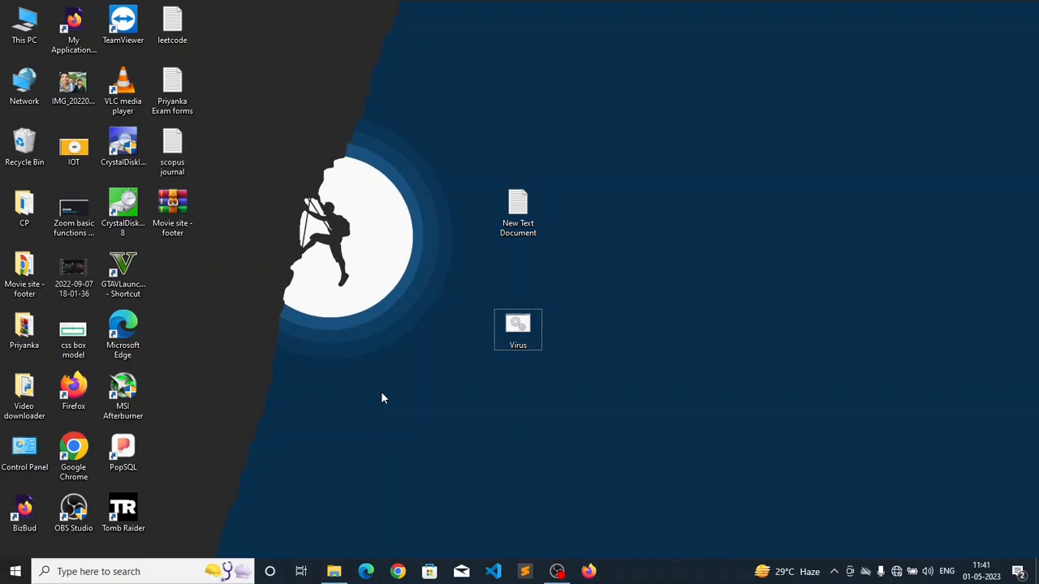
Step: Open the Startup folder via shell:startup, then minimize it to reach the desktop
key(win+r)
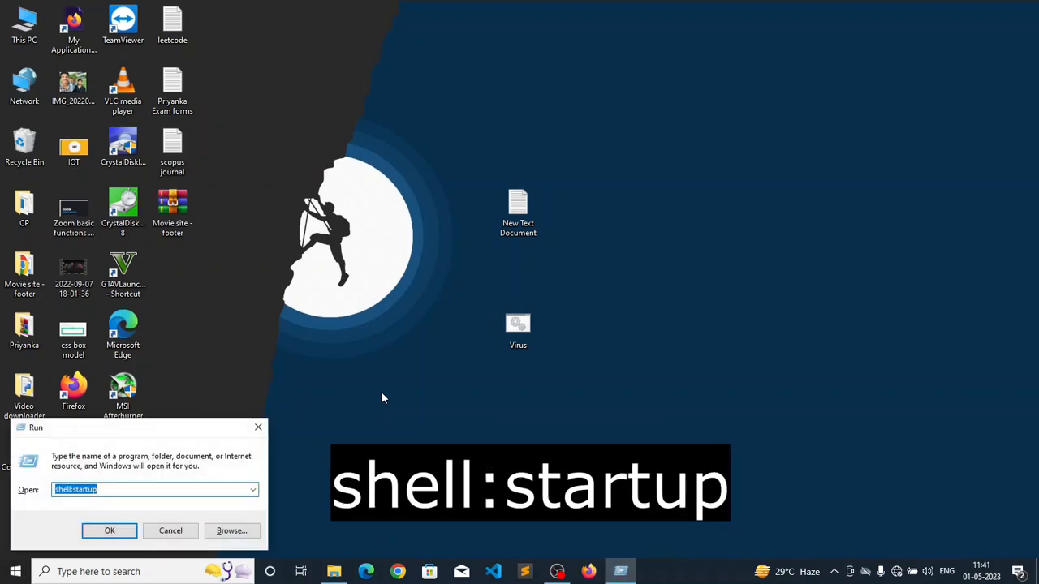
text(shell)
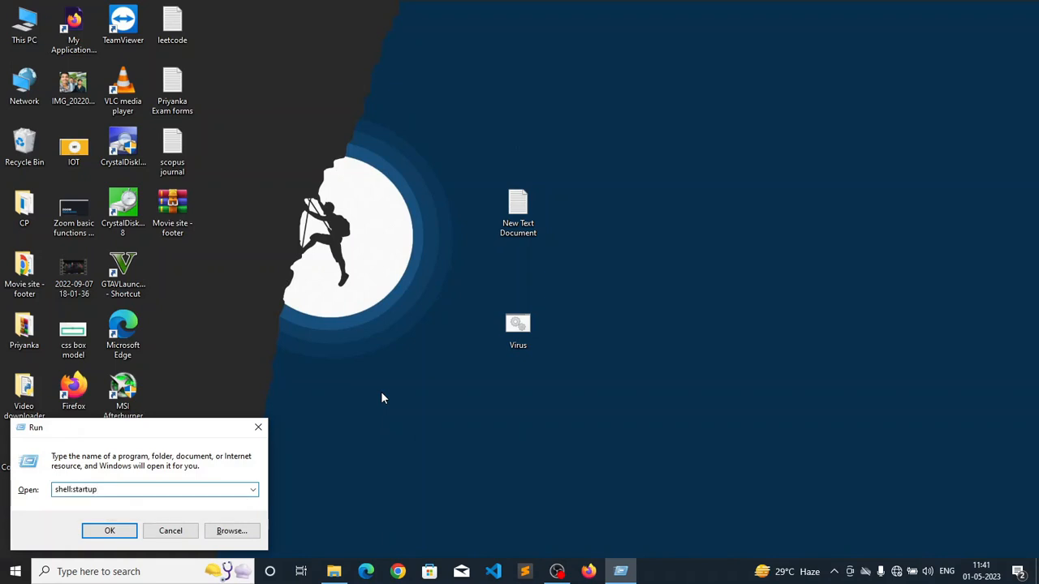
click(109, 531)
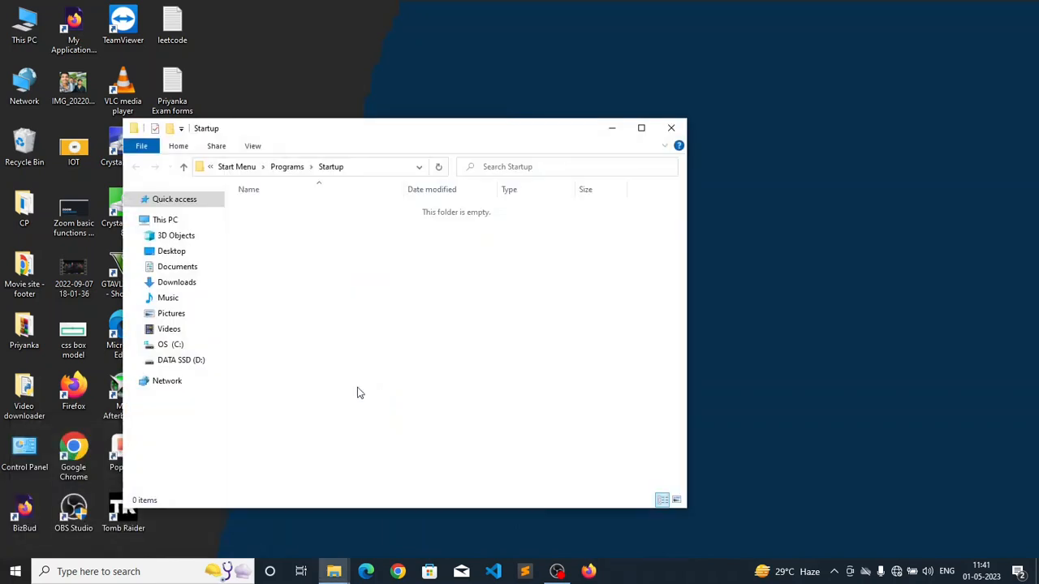
mouse_move(596, 144)
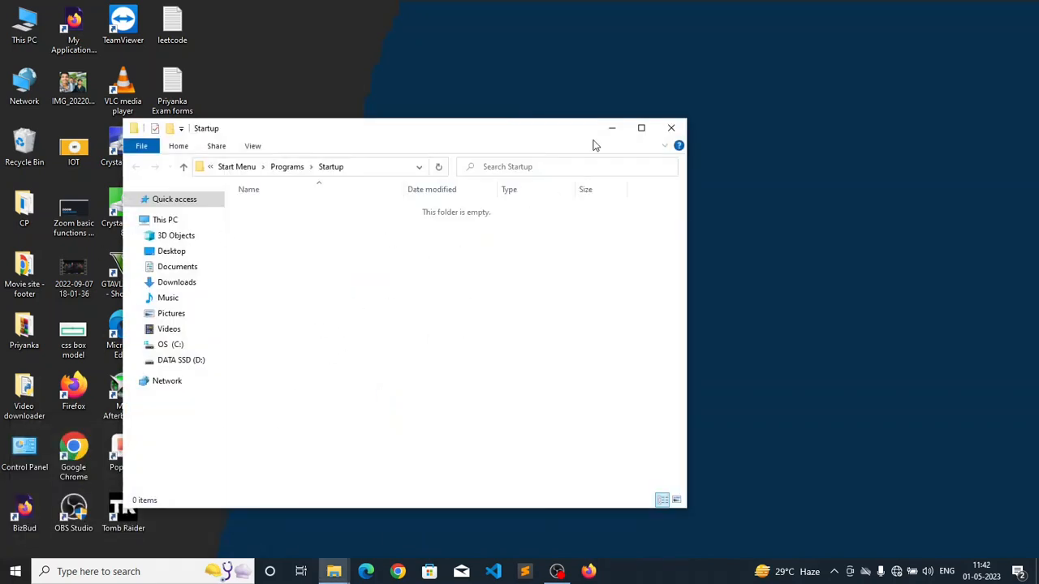
click(670, 127)
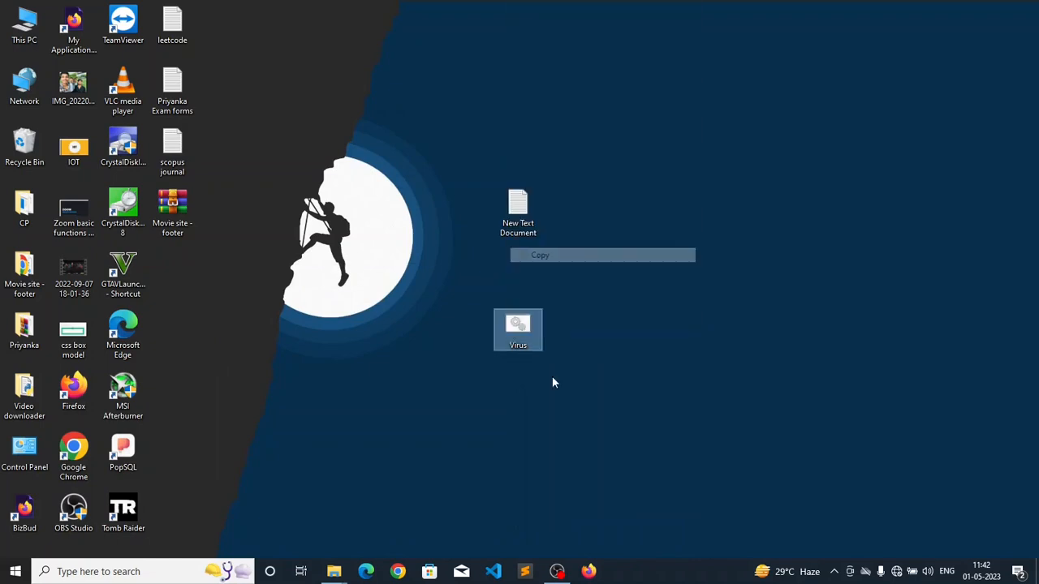
mouse_move(332, 571)
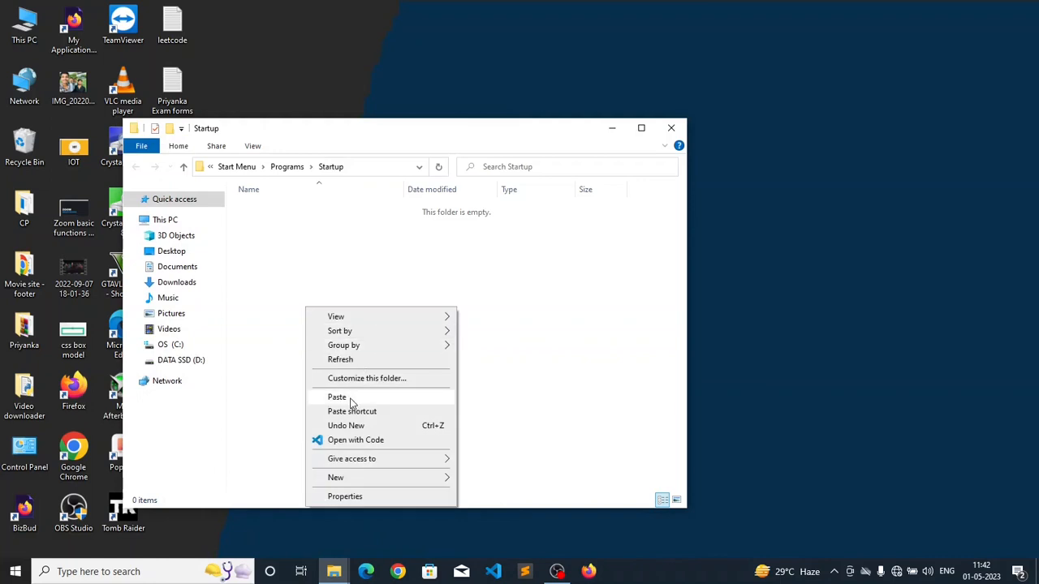
Step: Paste Virus.bat into the Startup folder and close the Explorer window
click(337, 396)
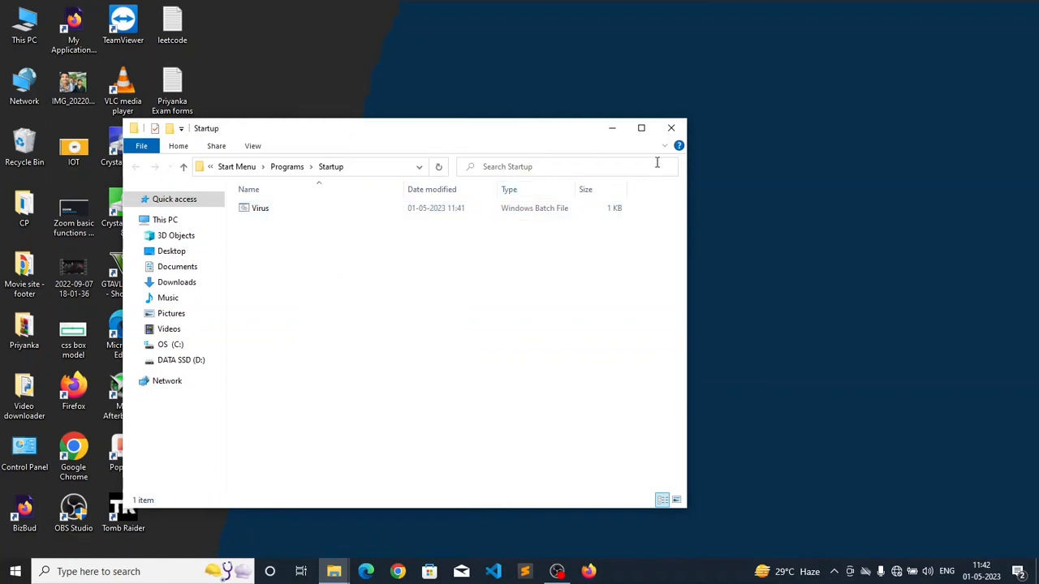
click(671, 128)
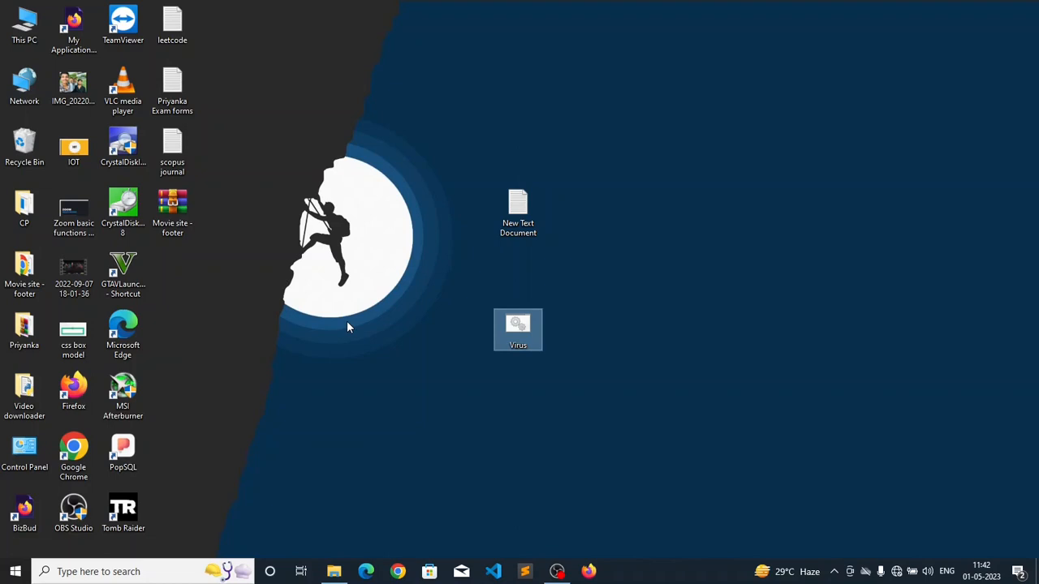
mouse_move(544, 489)
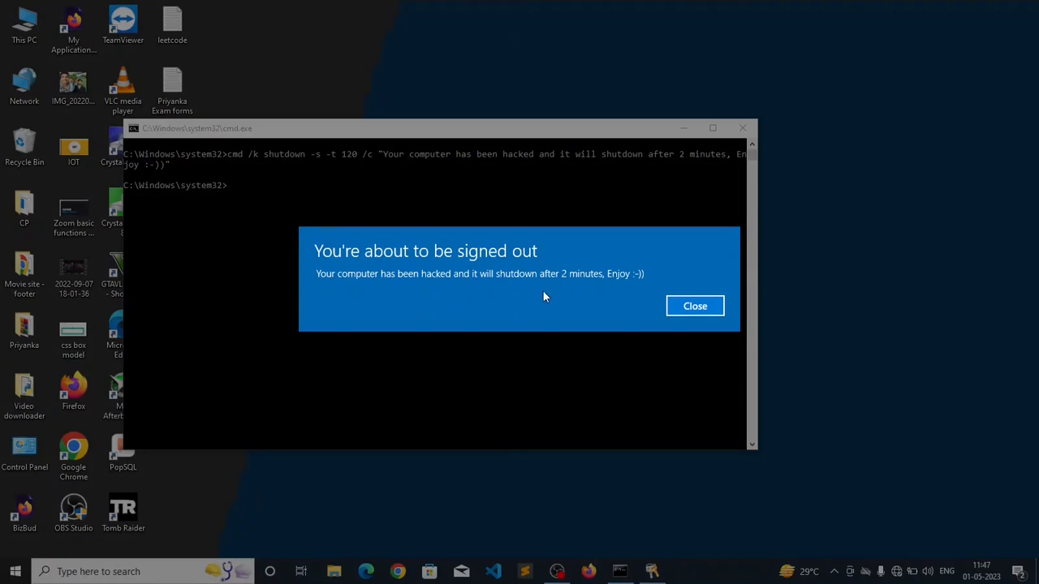
mouse_move(342, 279)
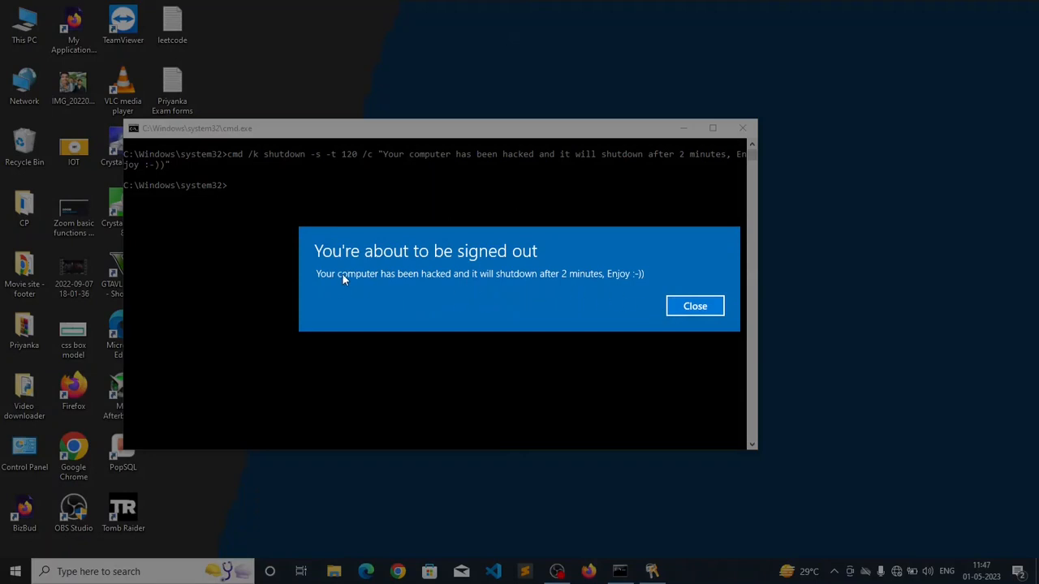
mouse_move(296, 282)
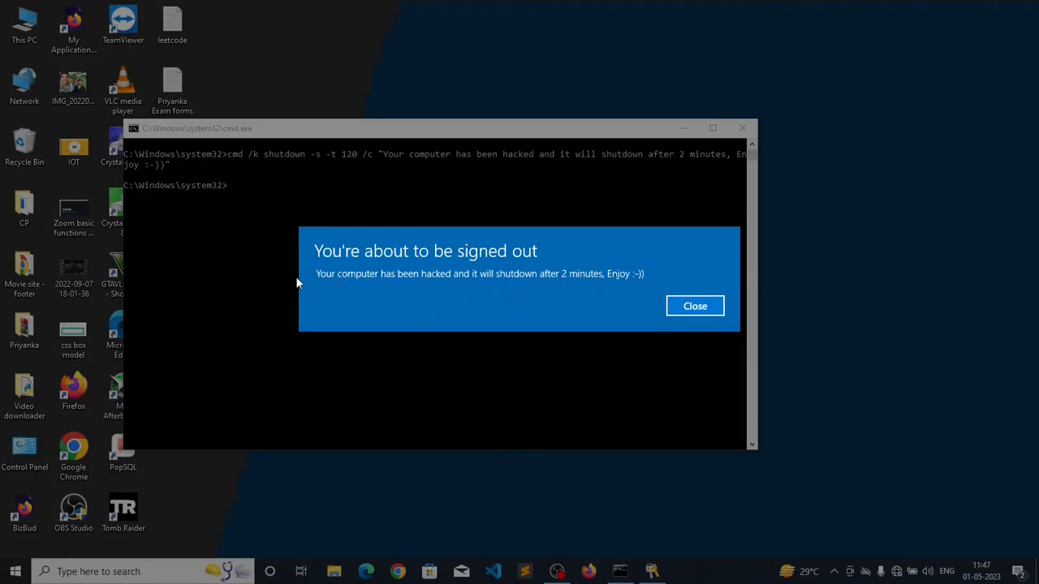
mouse_move(469, 288)
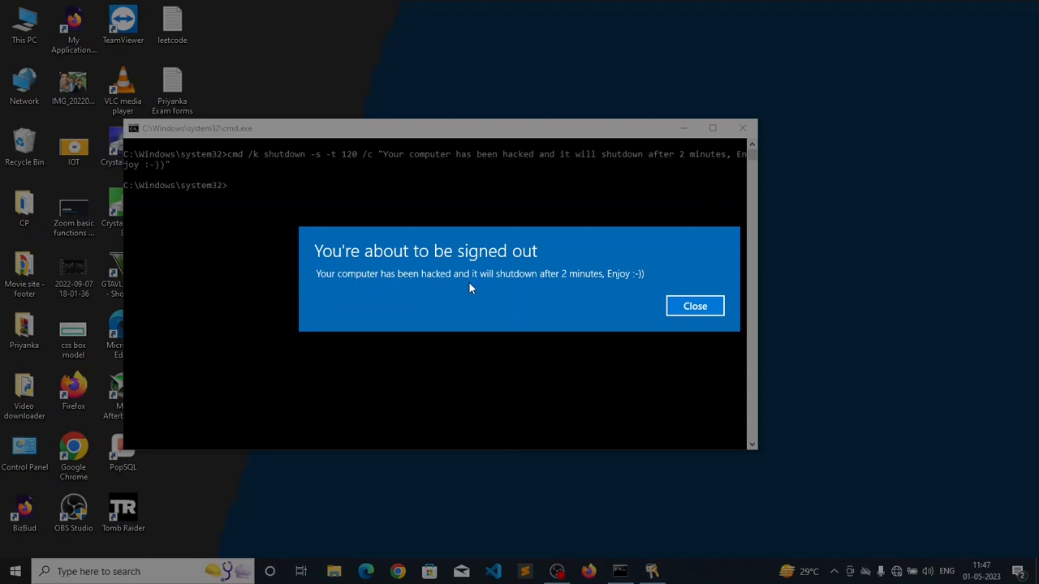
mouse_move(620, 285)
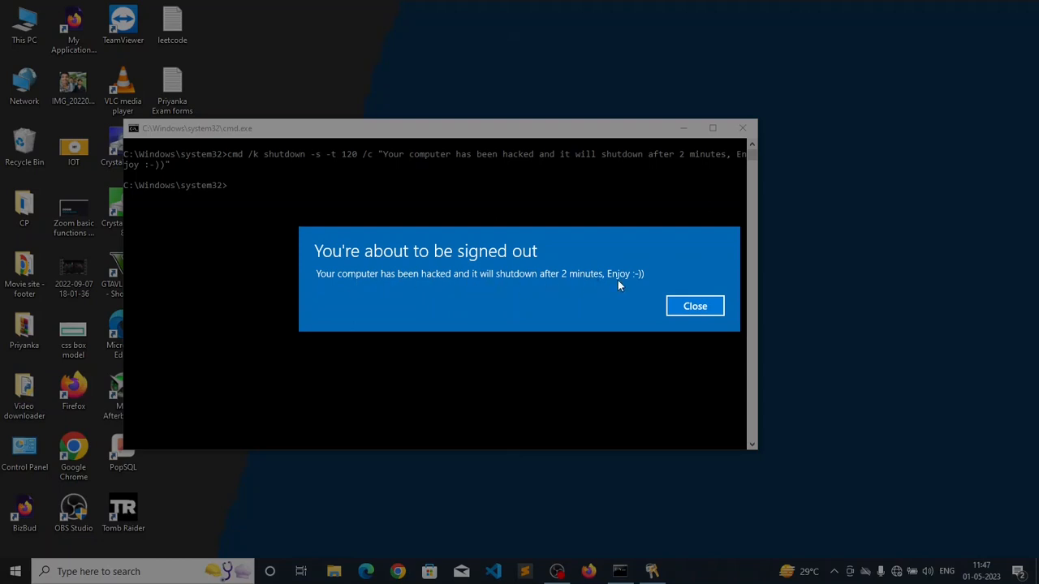
mouse_move(620, 289)
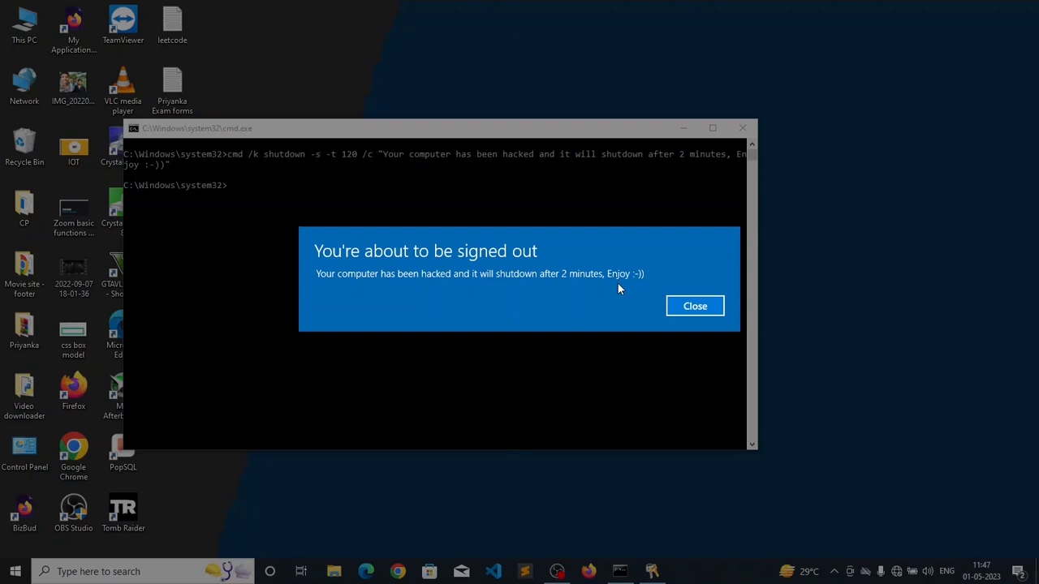
mouse_move(694, 306)
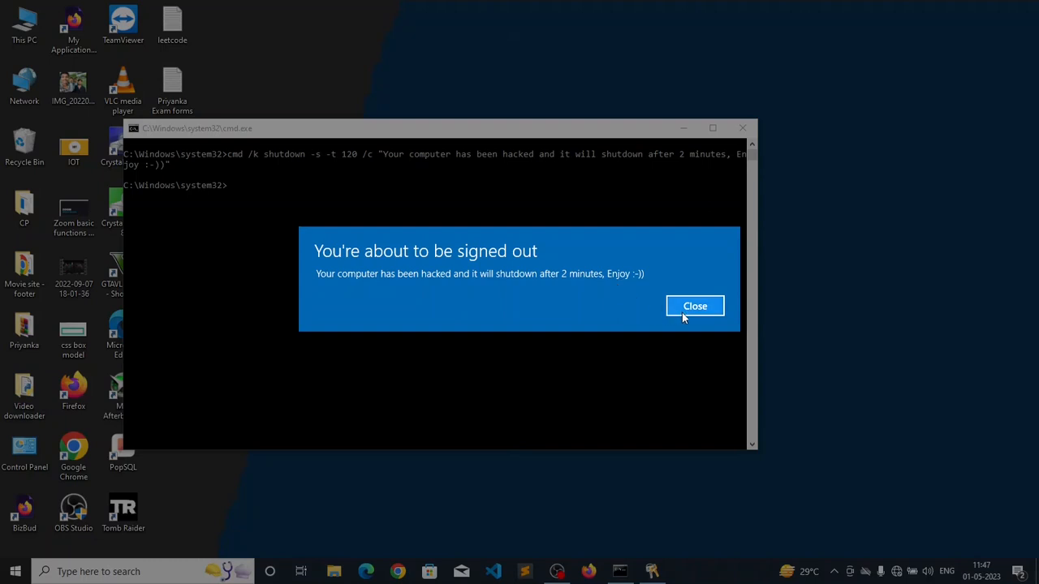
Step: Close the 'You're about to be signed out' notice raised by the prank
click(694, 306)
text(shell)
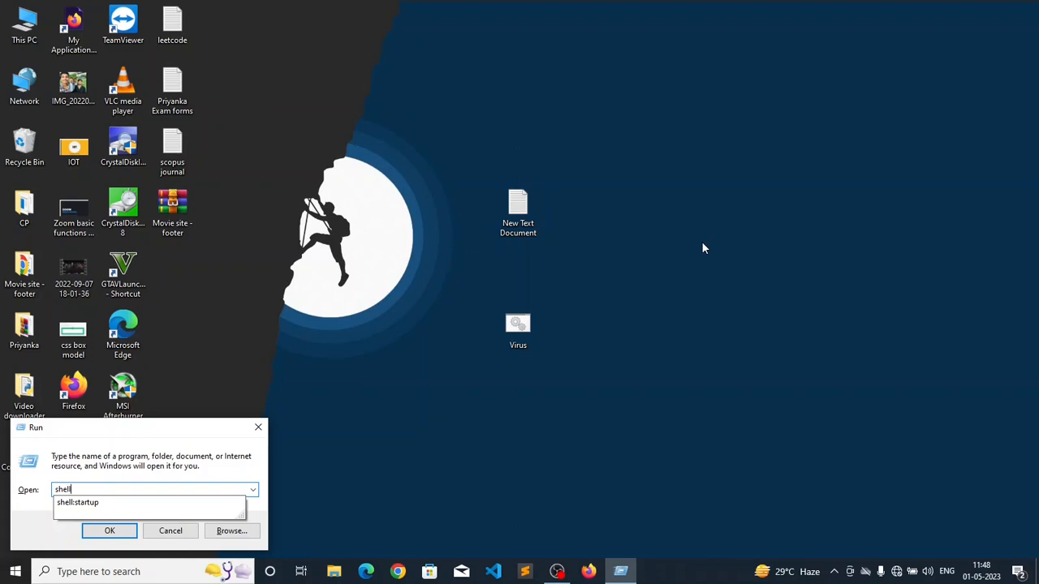
Step: Reopen shell:startup, select Virus.bat for deletion, and close the emptied folder
text(:st)
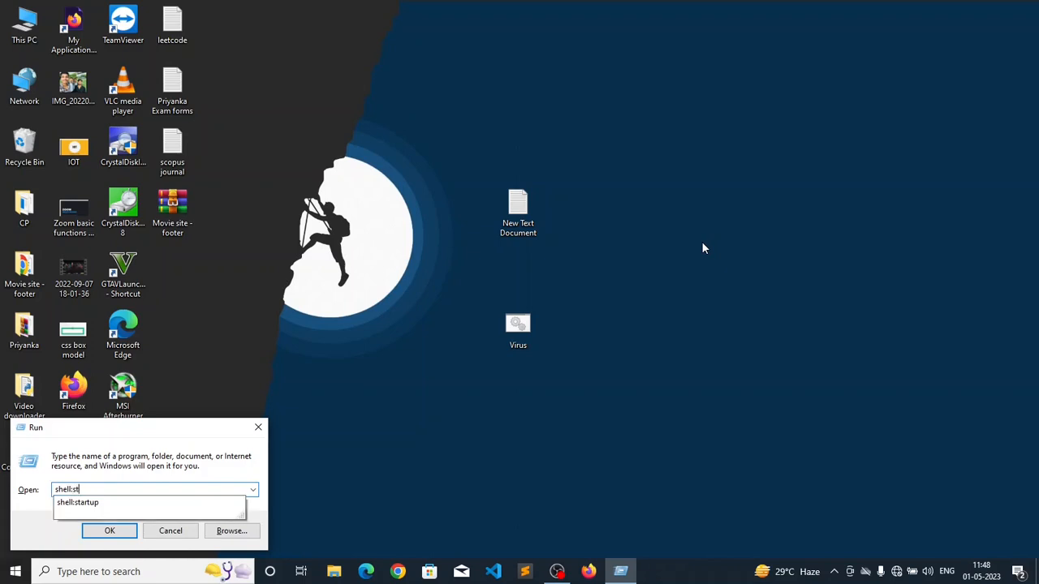
text(artu)
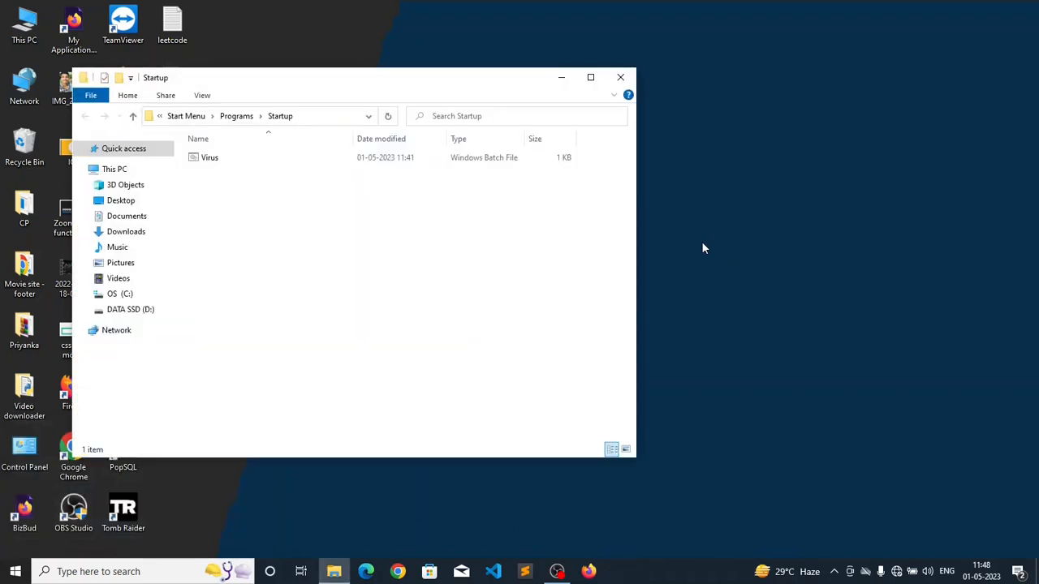
mouse_move(341, 223)
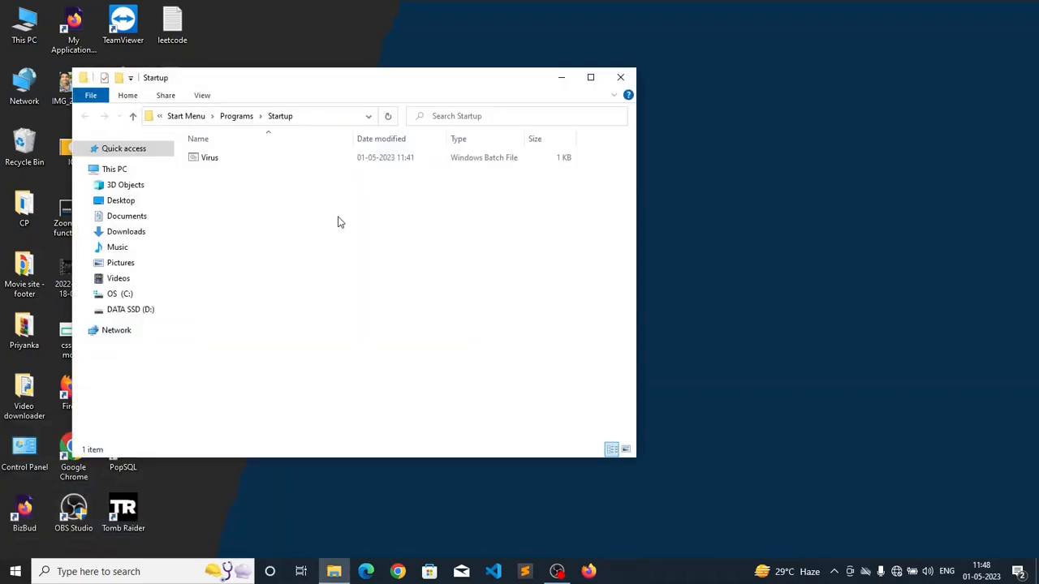
click(209, 157)
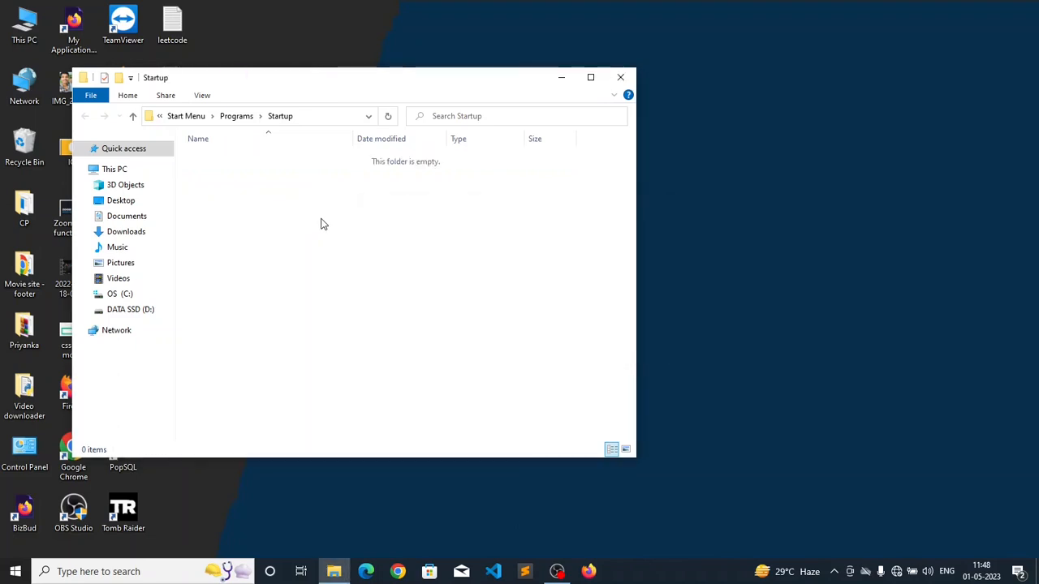
click(620, 77)
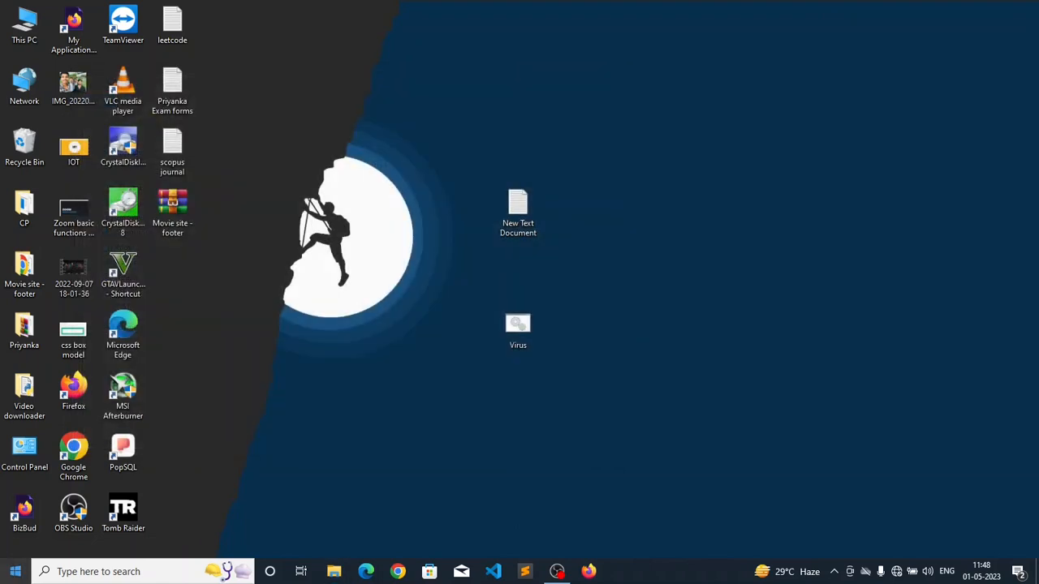
Step: Open the Start menu's Power menu to reveal Sleep, Shut down and Restart
click(15, 571)
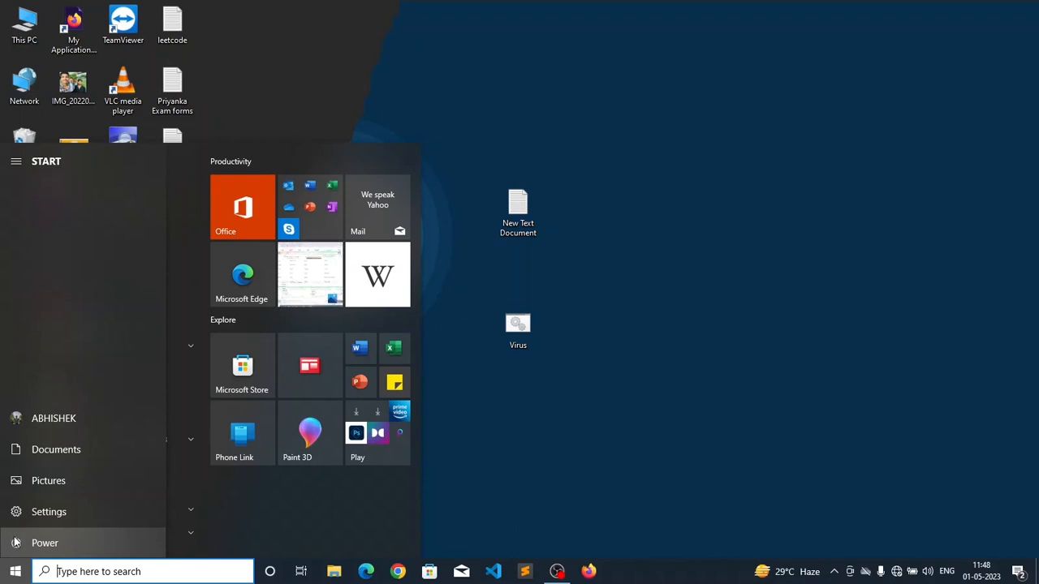
click(45, 543)
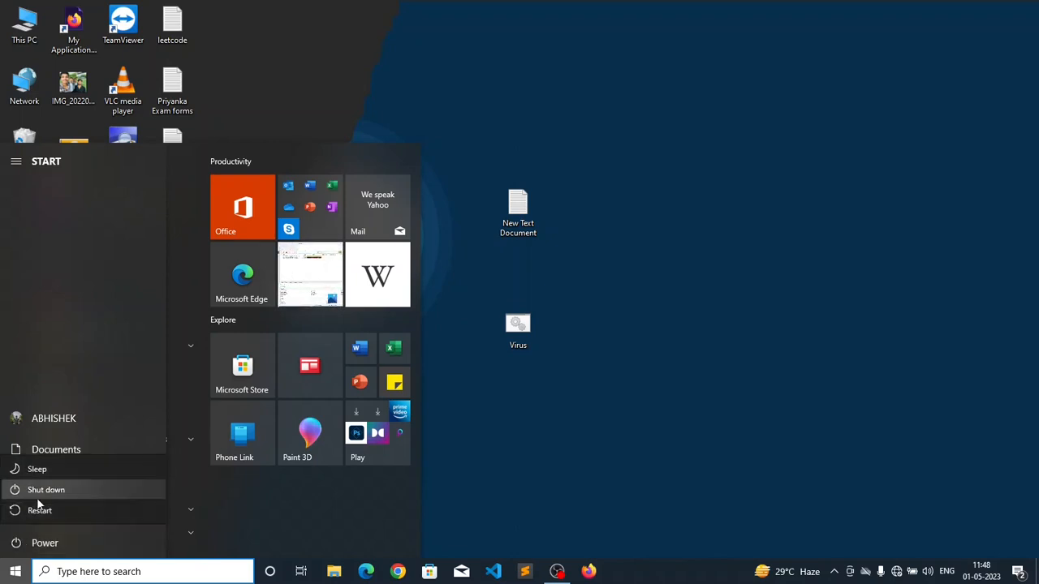